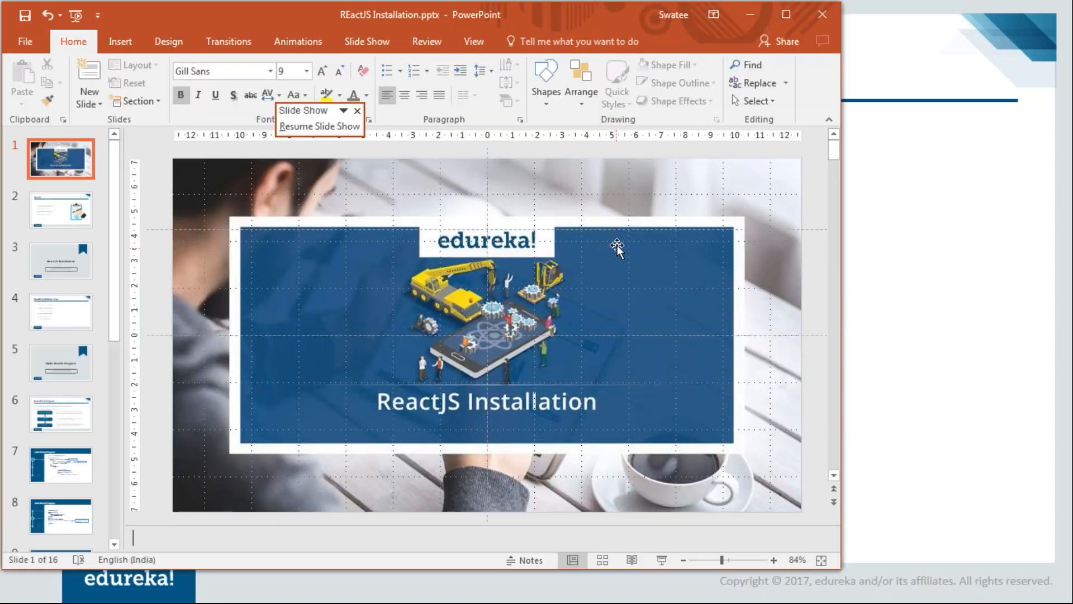
# - Resize and then minimize the ReactJS Installation PowerPoint window
pyautogui.click(785, 13)
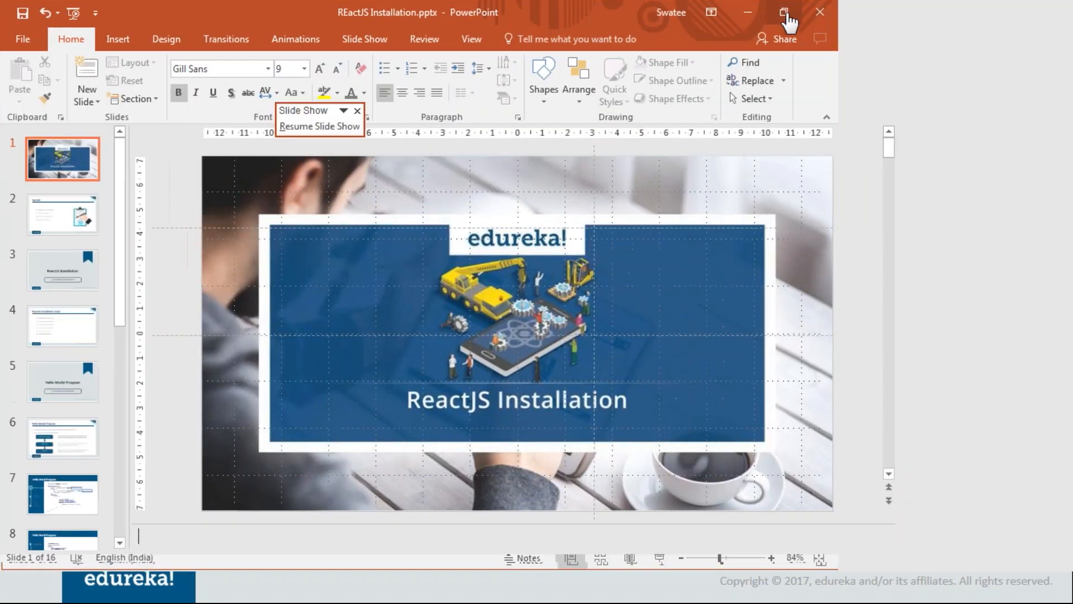
pyautogui.click(784, 12)
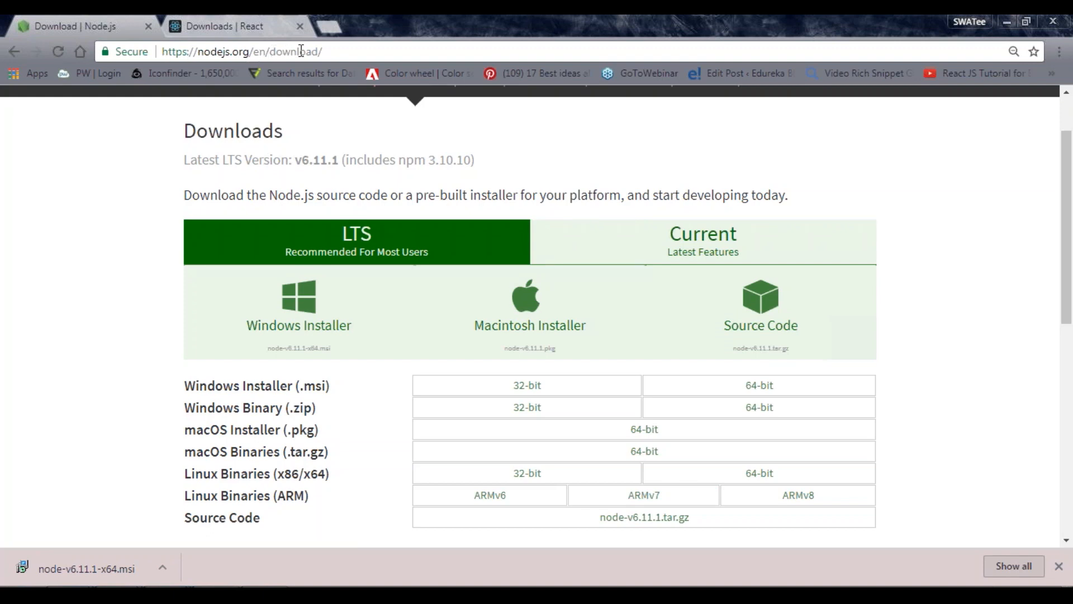
pyautogui.moveTo(284, 238)
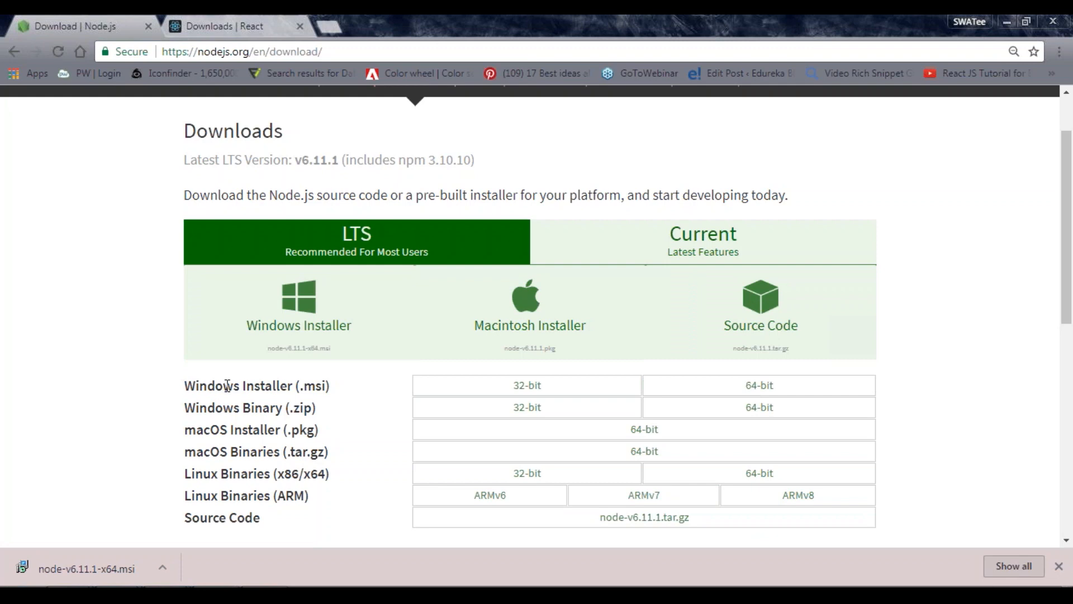
pyautogui.moveTo(237, 404)
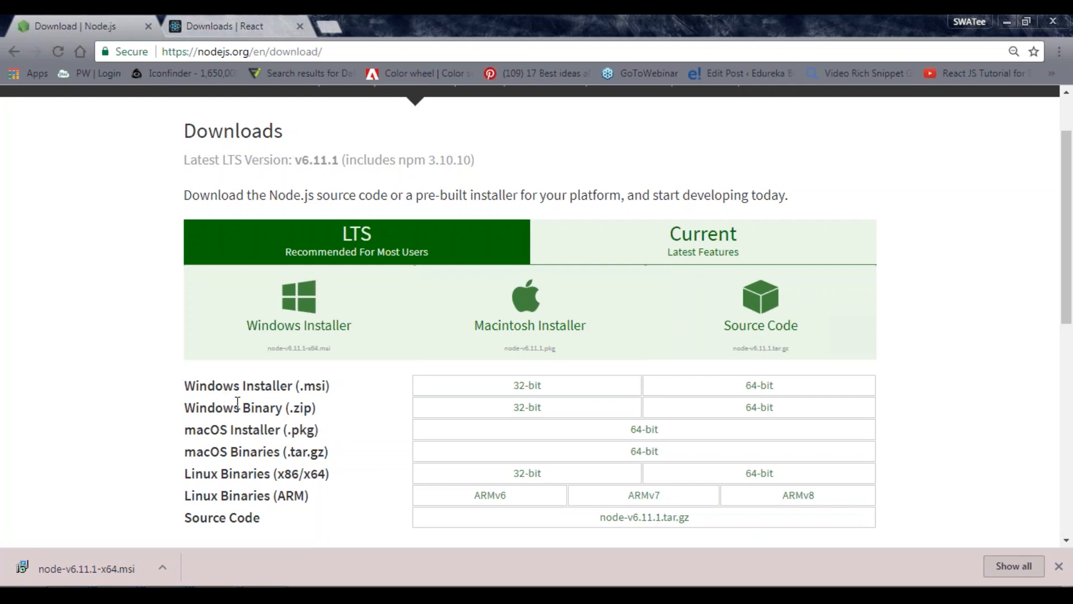
pyautogui.moveTo(766, 393)
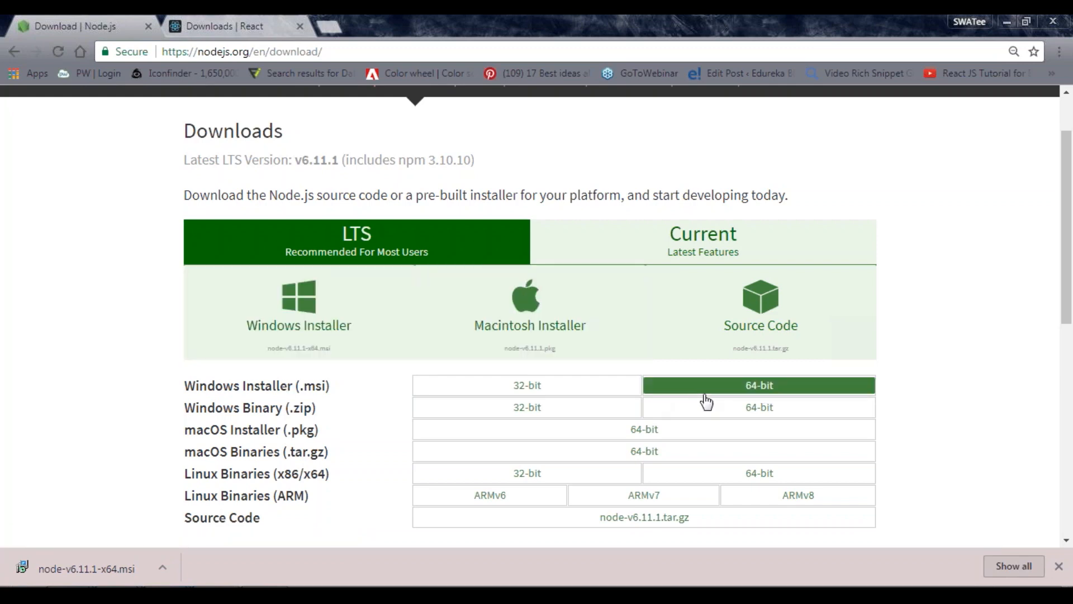
pyautogui.moveTo(807, 389)
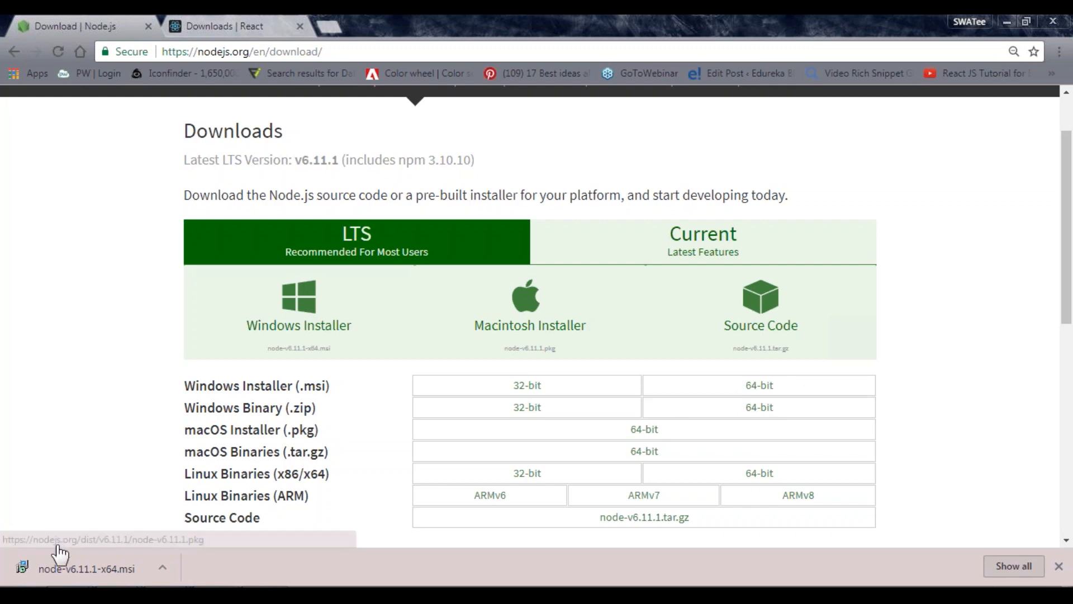
# - Open node-v6.11.1-x64.msi from Chrome's download bar, bringing up the security warning
pyautogui.click(84, 568)
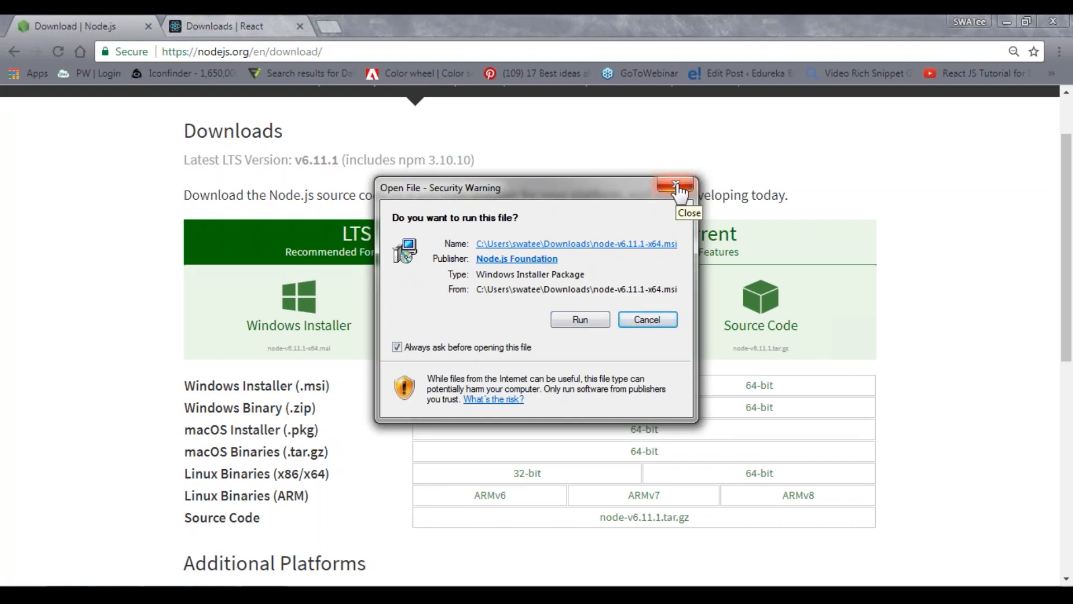
# - Close the Node.js installer security warning without running the installer
pyautogui.click(676, 185)
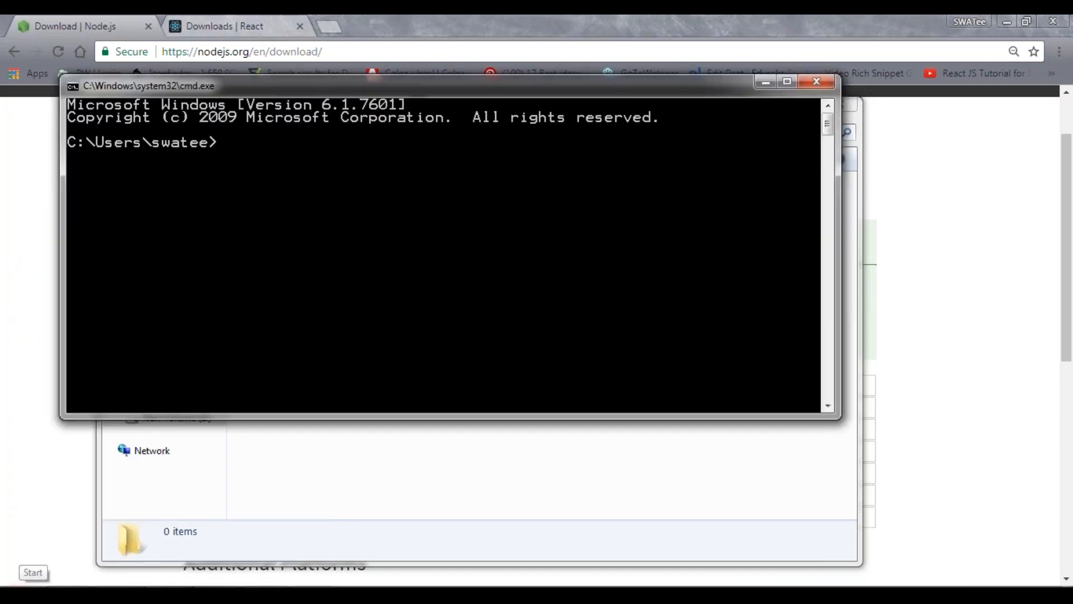
# - Switch to E:\ReactJS and run npm, scrolling through its usage help
pyautogui.write('E:')
pyautogui.write('cd')
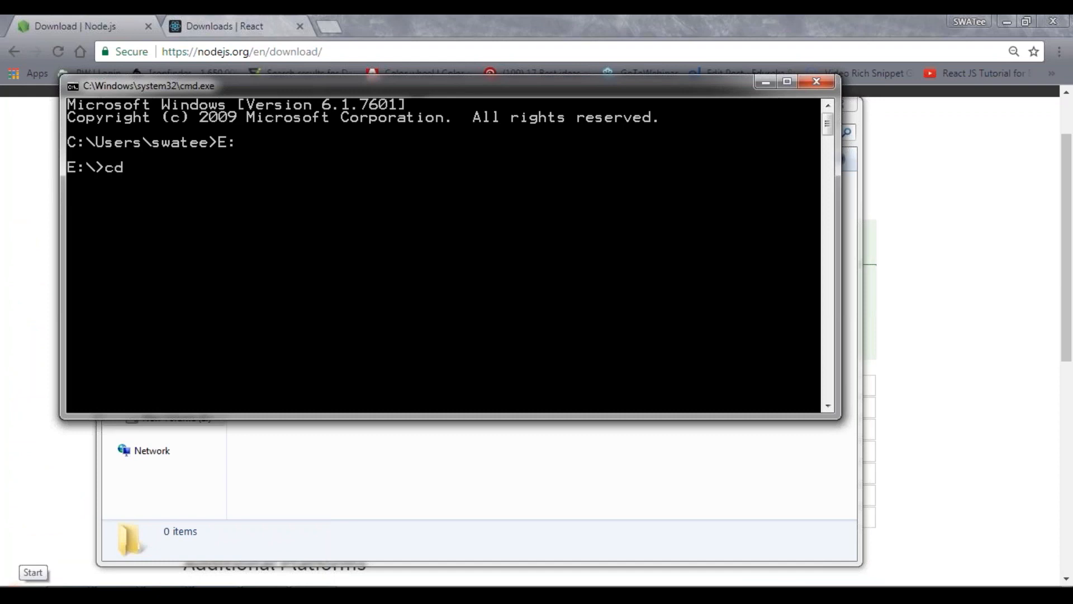
pyautogui.write('ReactJS')
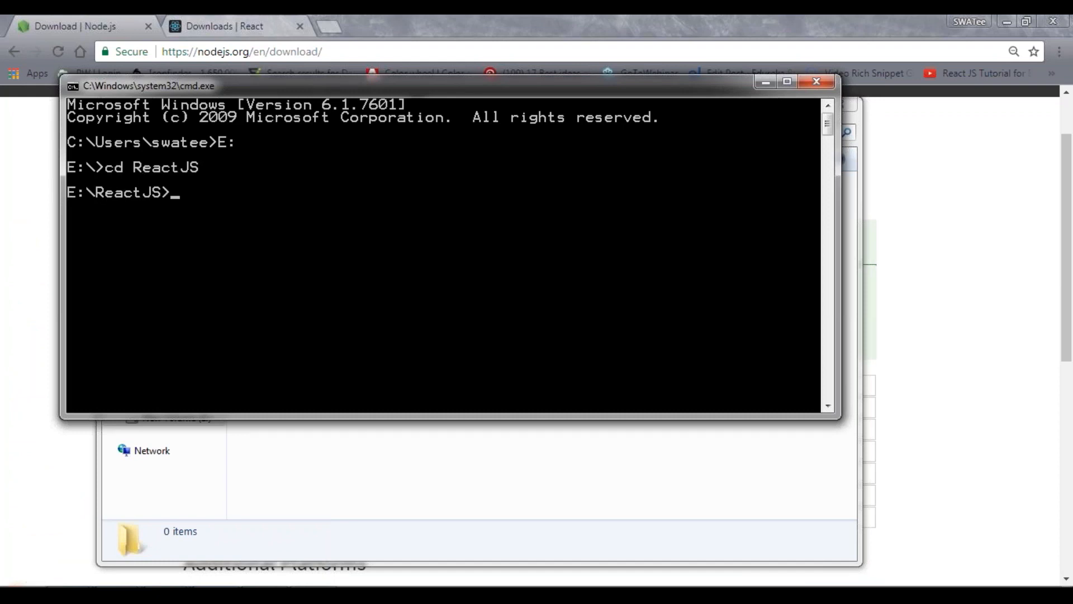
pyautogui.moveTo(207, 200)
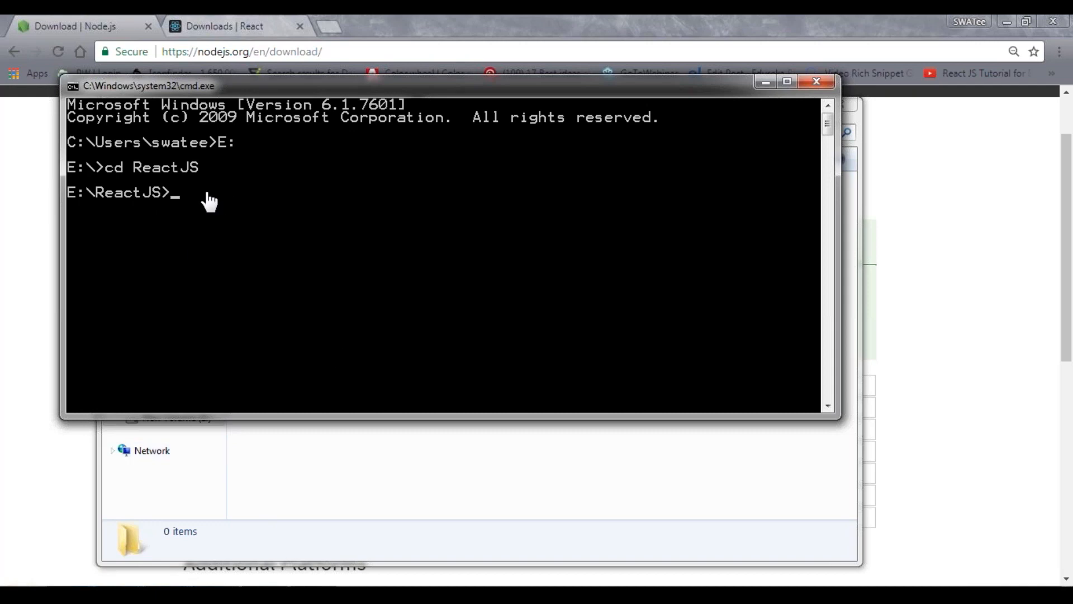
pyautogui.moveTo(283, 214)
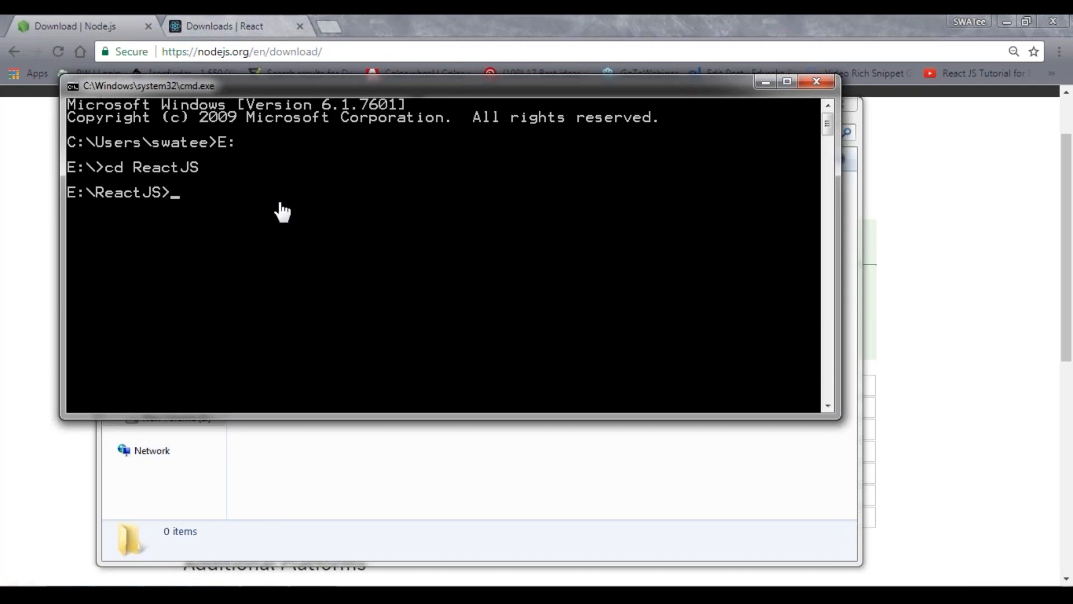
pyautogui.moveTo(277, 216)
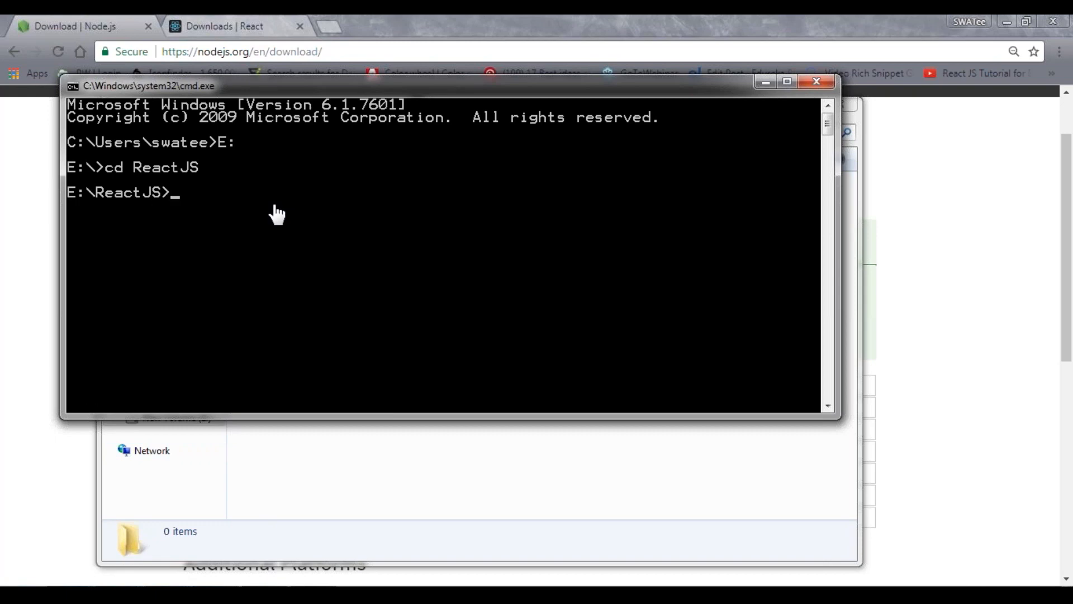
pyautogui.write('n')
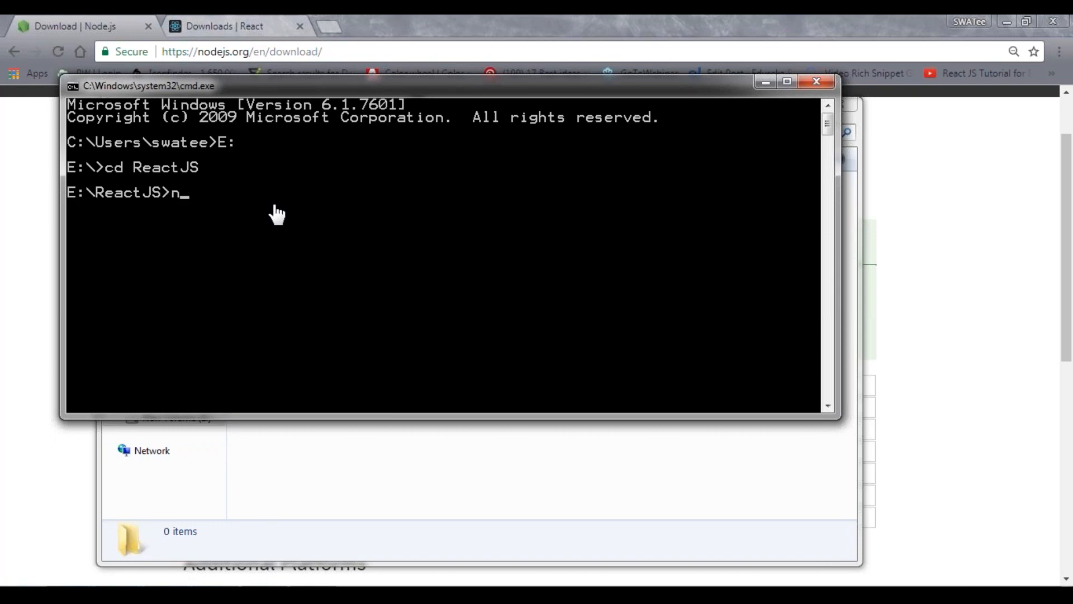
pyautogui.write('pm')
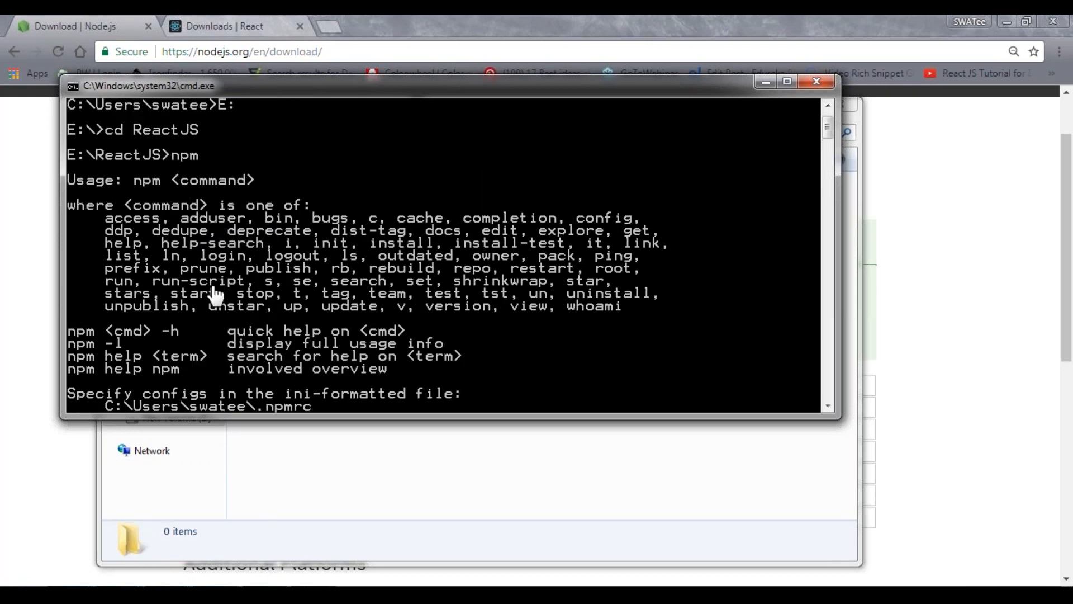
pyautogui.scroll(-3)
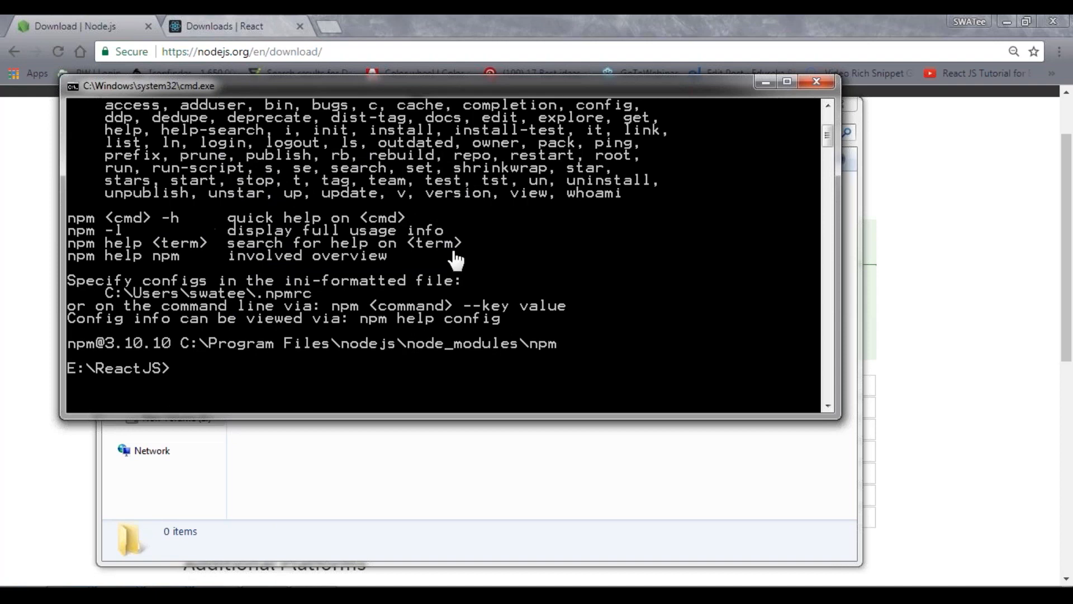
pyautogui.moveTo(193, 215)
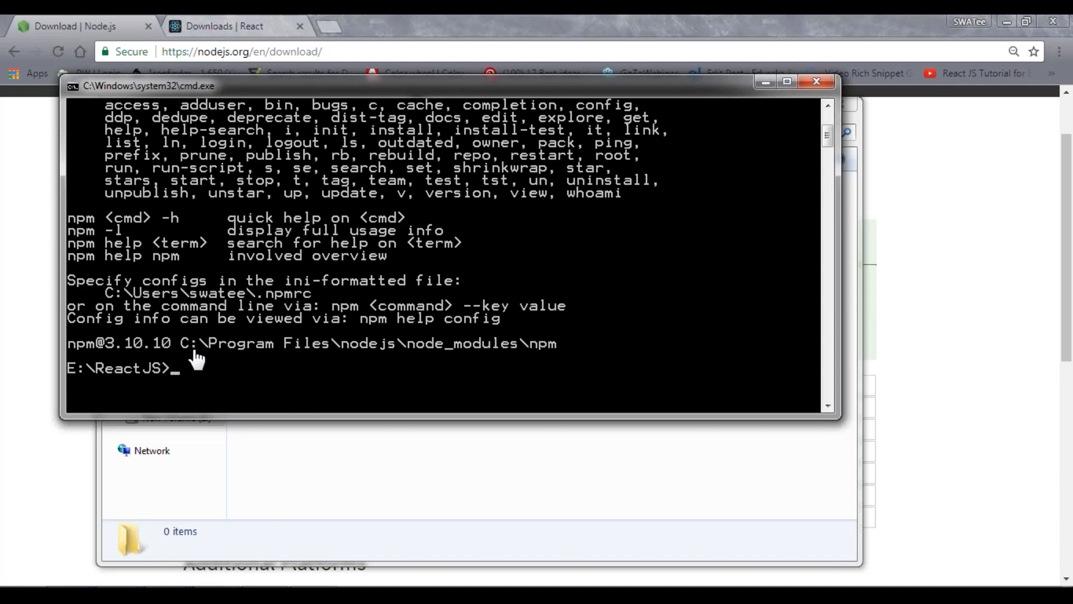
pyautogui.moveTo(173, 538)
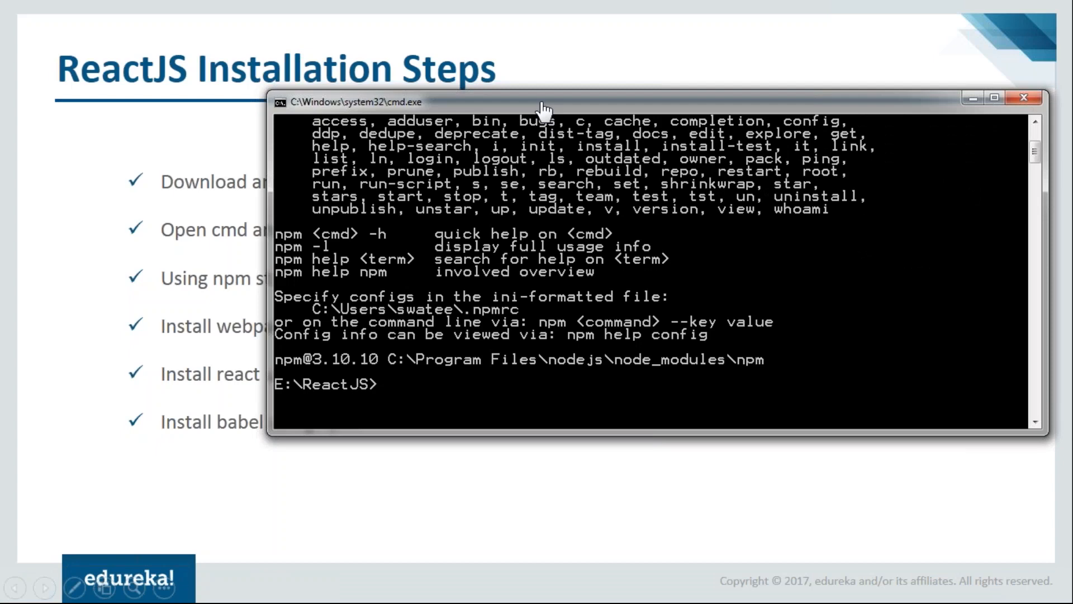
# - Start npm init and name the package reactjs
pyautogui.write('npm')
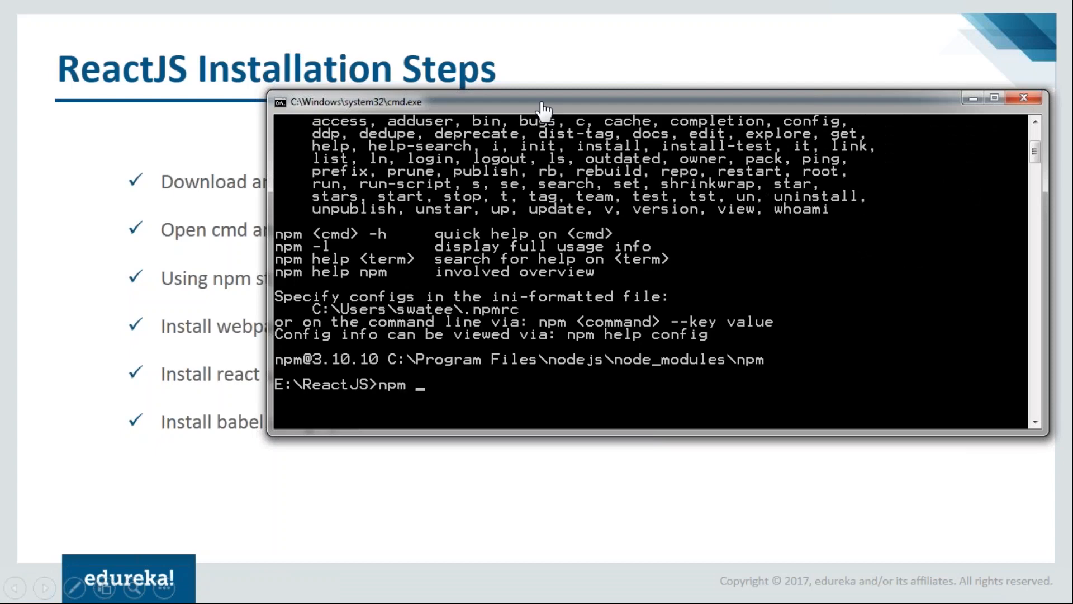
pyautogui.write('init')
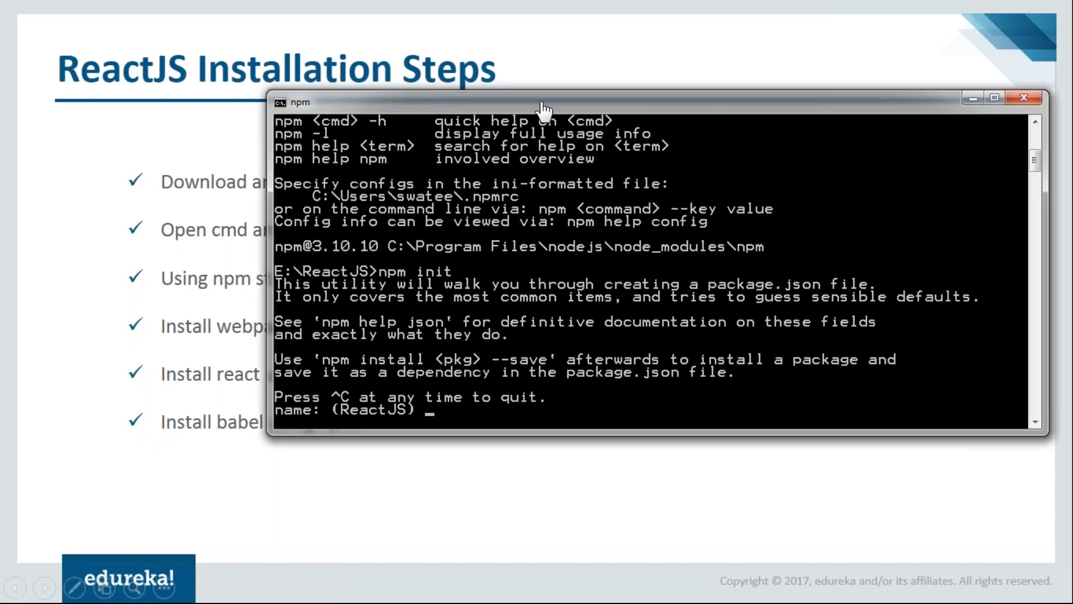
pyautogui.moveTo(673, 395)
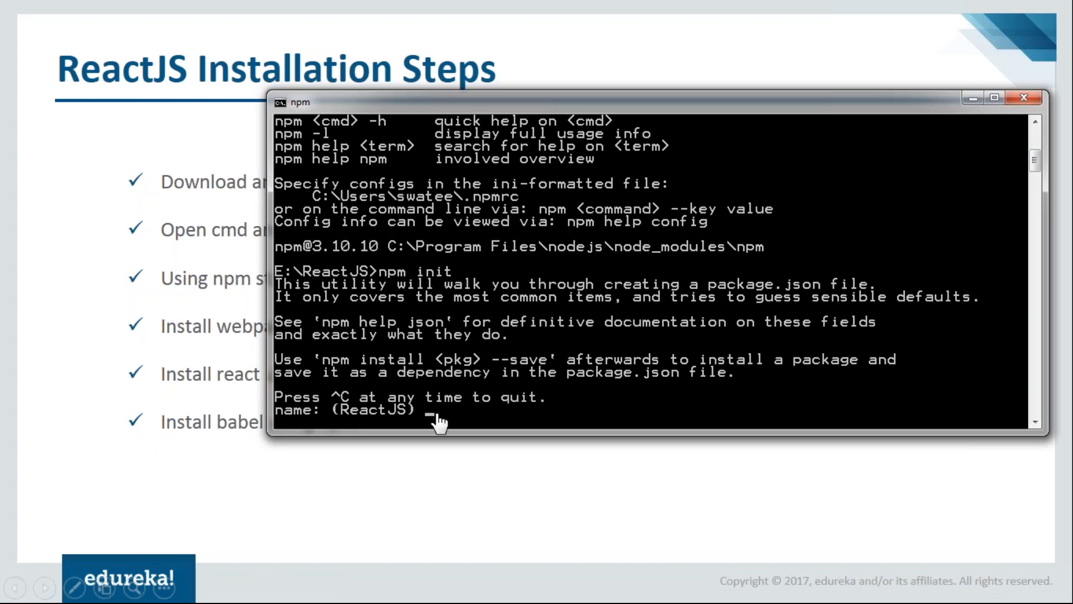
pyautogui.moveTo(366, 427)
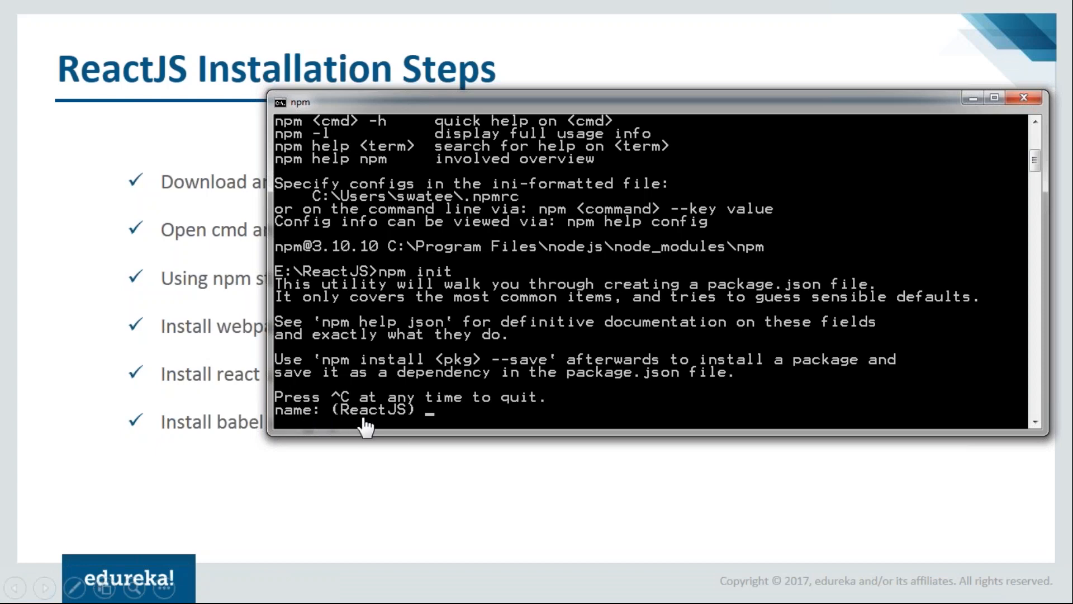
pyautogui.moveTo(400, 431)
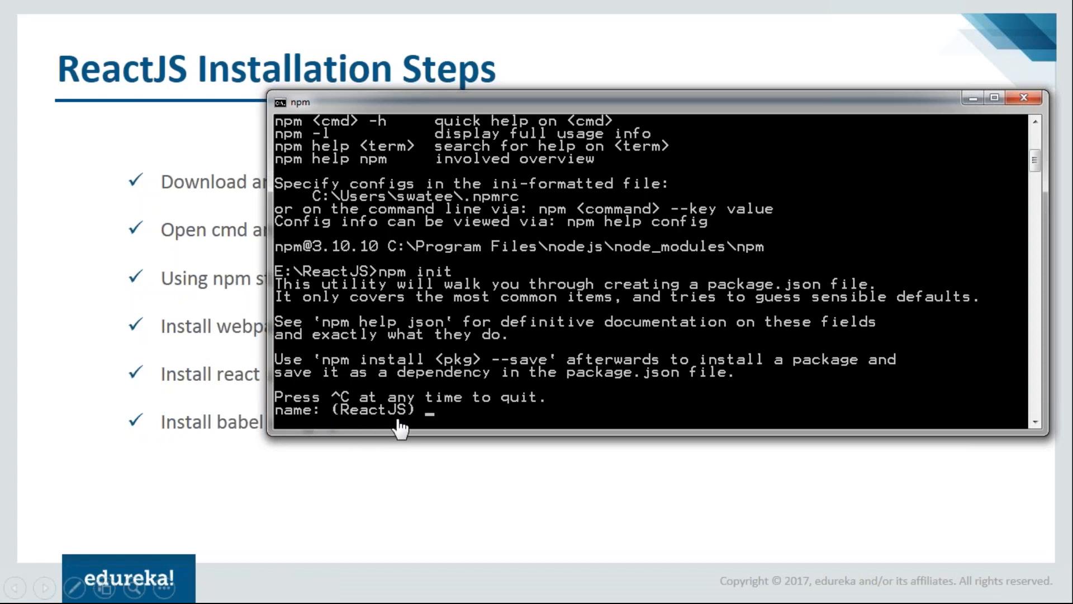
pyautogui.write('reac')
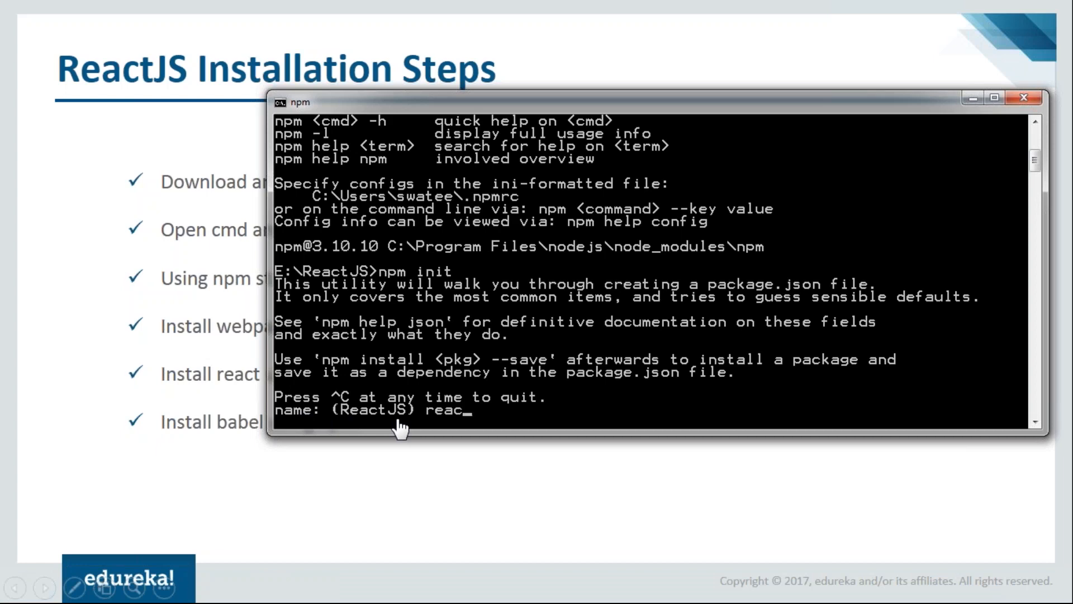
pyautogui.write('tjs')
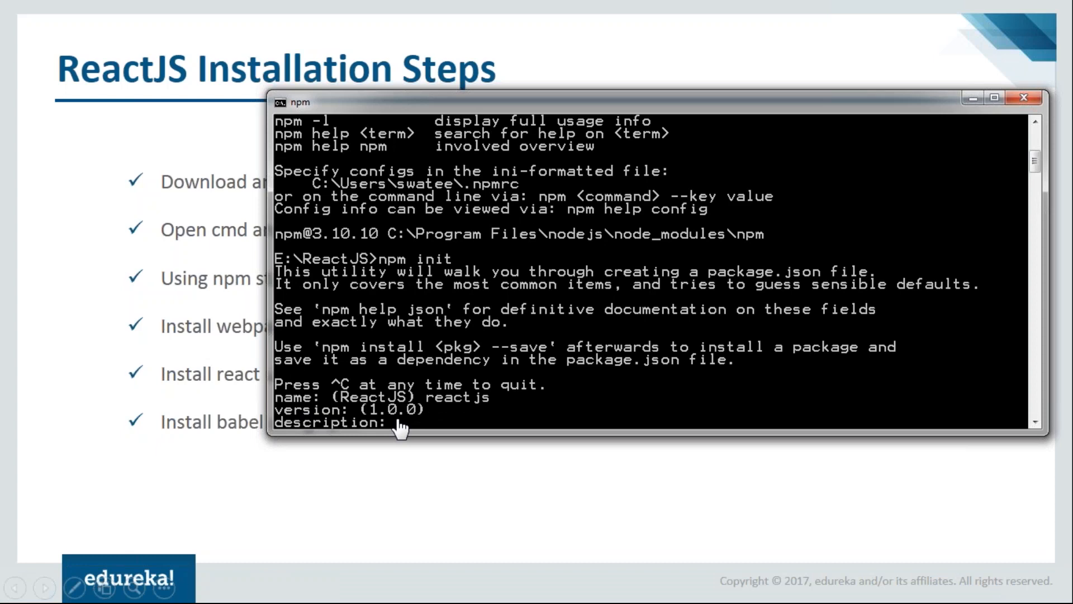
# - Leave the description blank, keep index.js, set author edureka and accept the ISC license
pyautogui.press('enter')
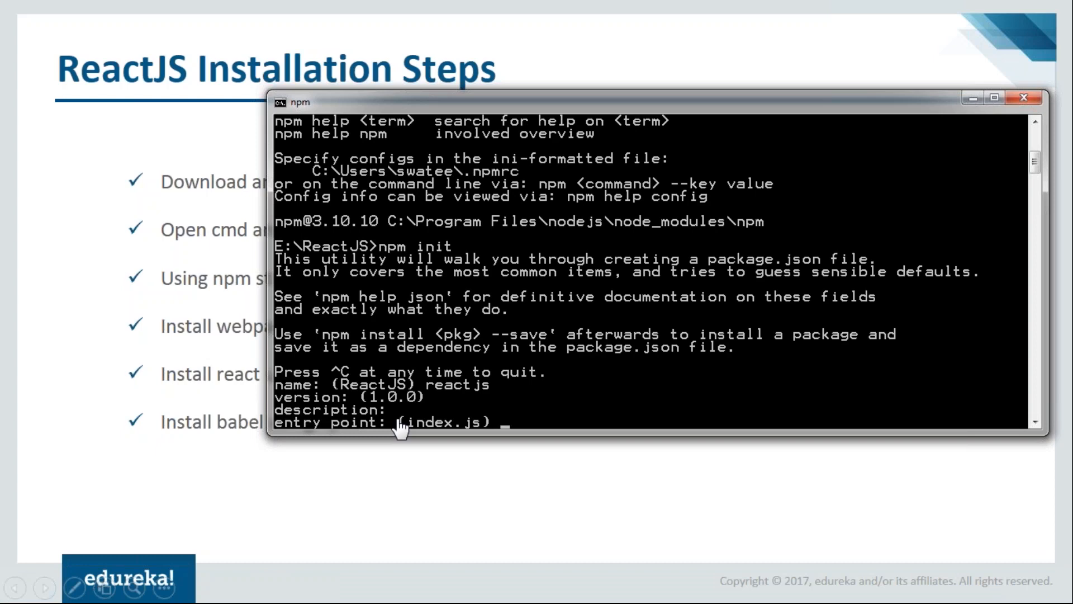
pyautogui.press('Enter')
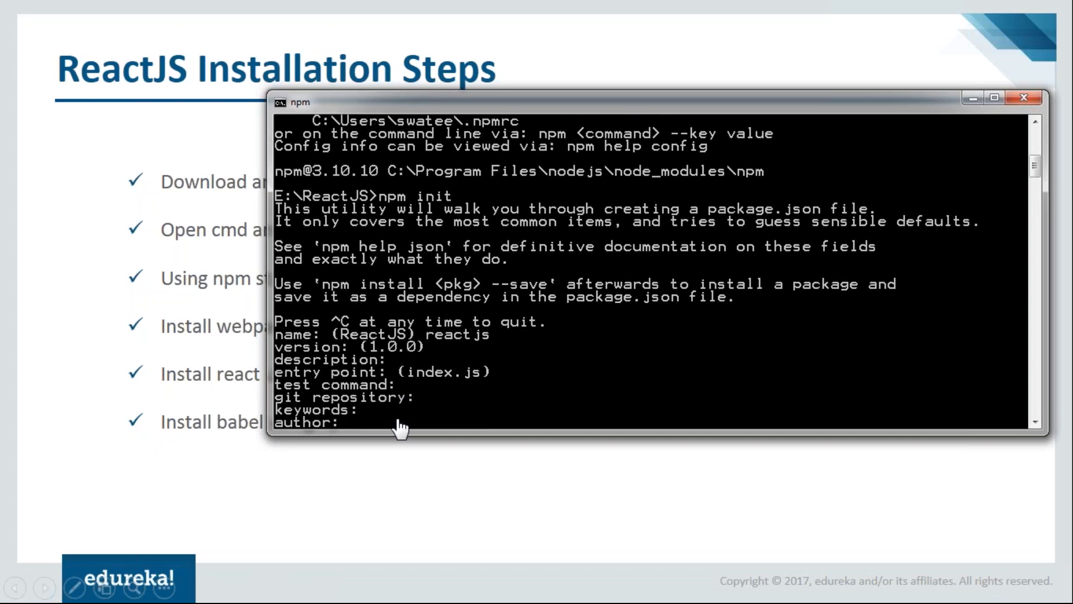
pyautogui.write('edure')
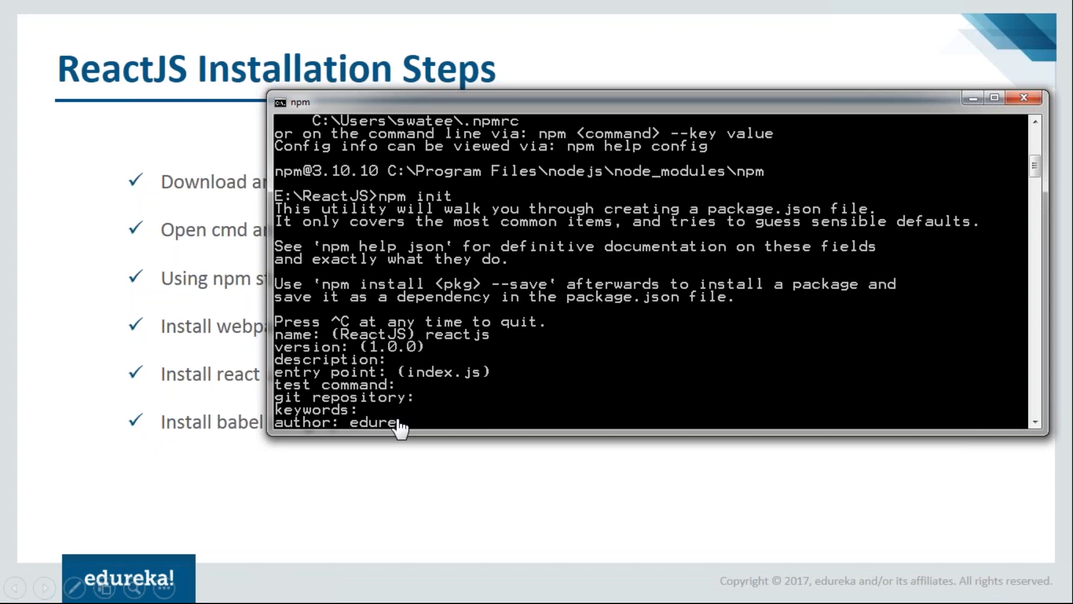
pyautogui.press('enter')
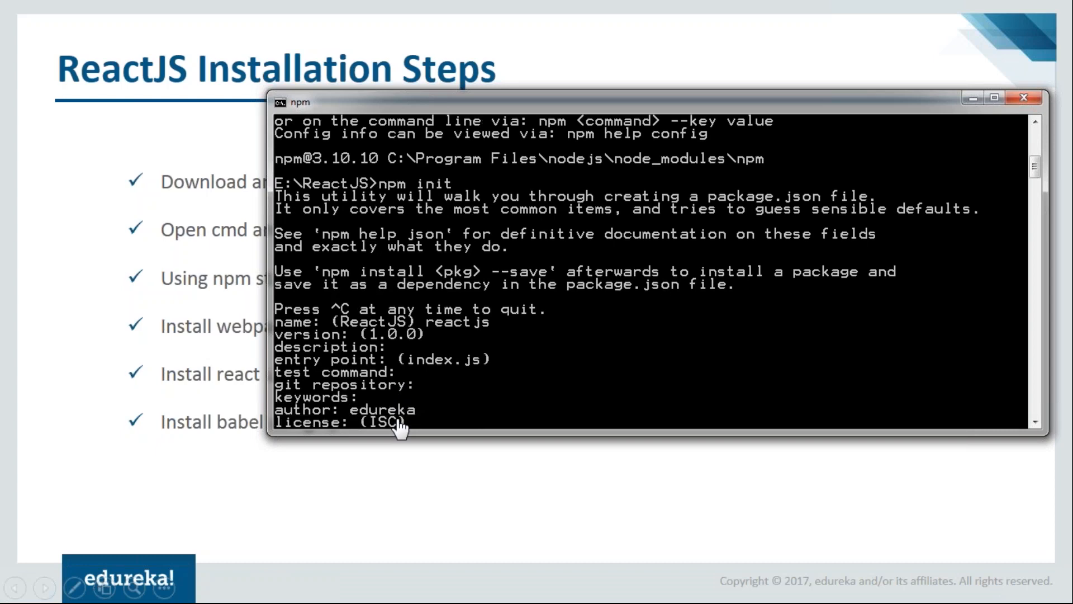
pyautogui.press('Enter')
pyautogui.write('npm install webpack webpack-dev-serv')
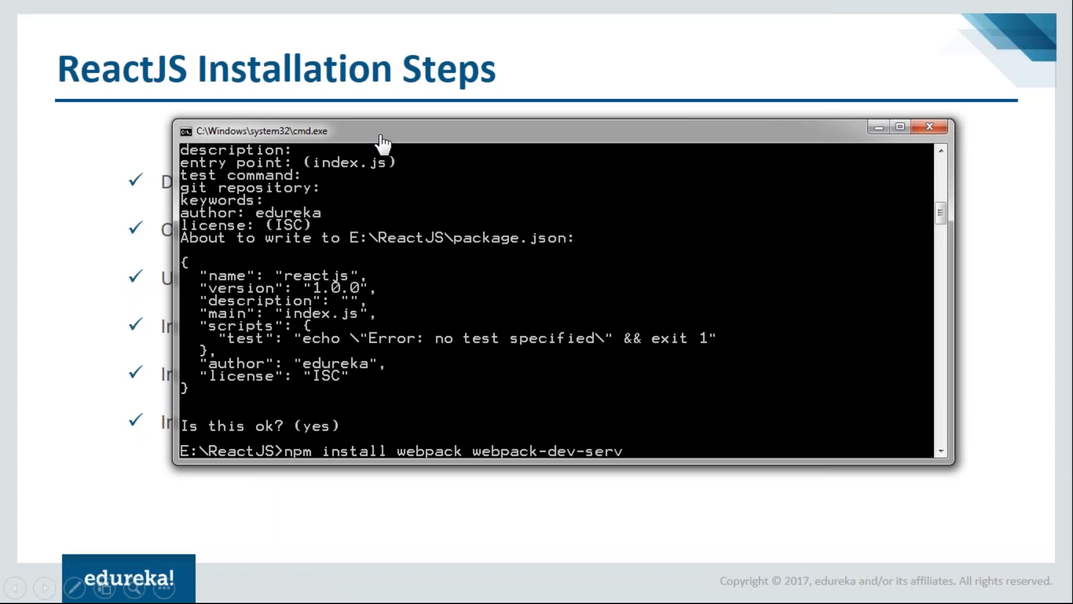
# - Complete the command npm install webpack webpack-dev-server --save-dev
pyautogui.write('er --save-dev')
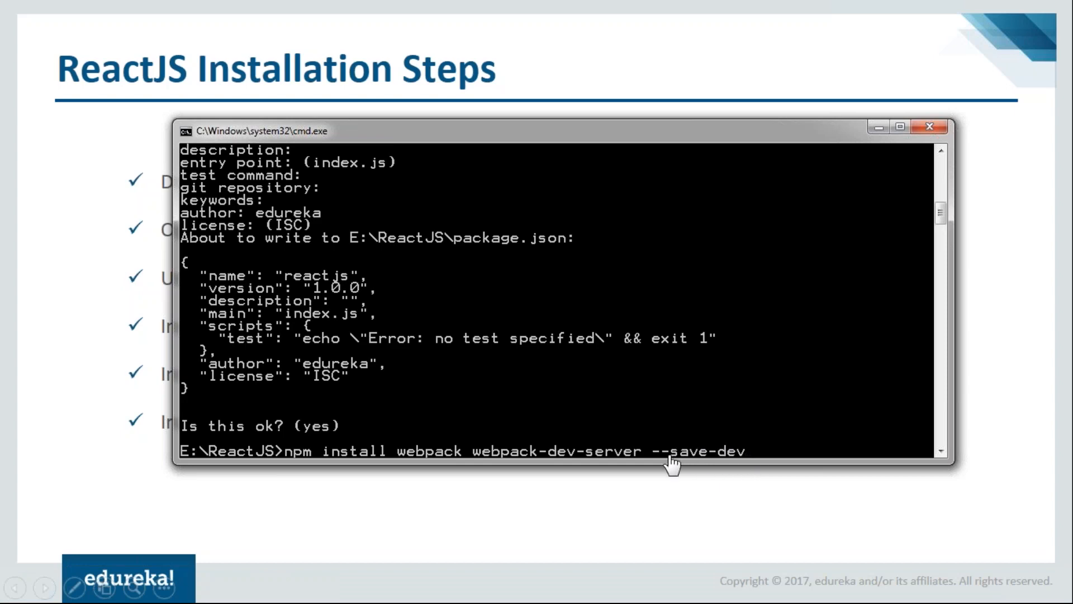
pyautogui.moveTo(672, 475)
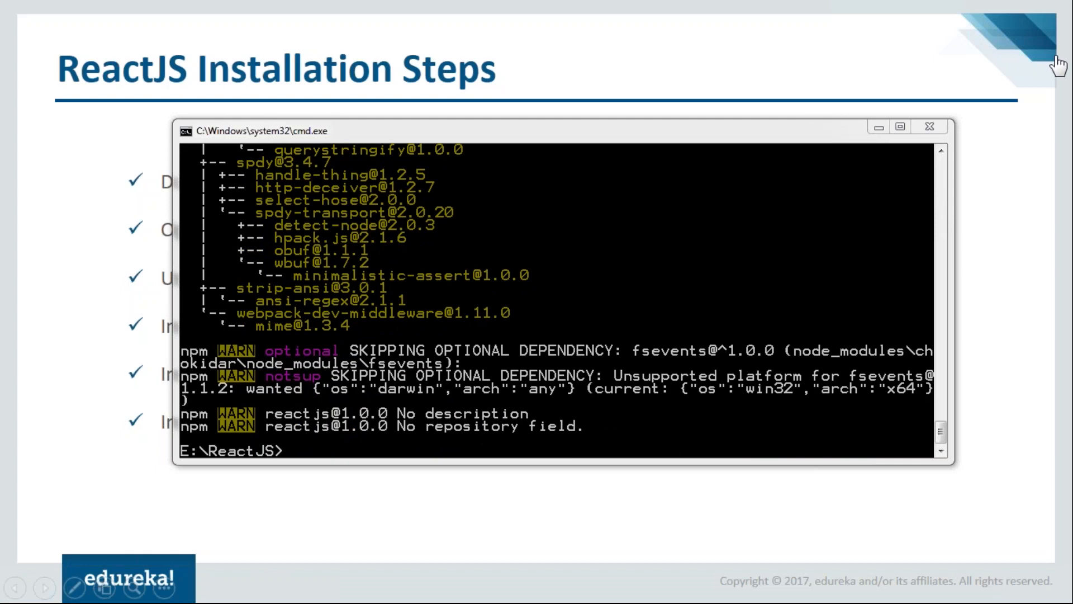
pyautogui.moveTo(350, 451)
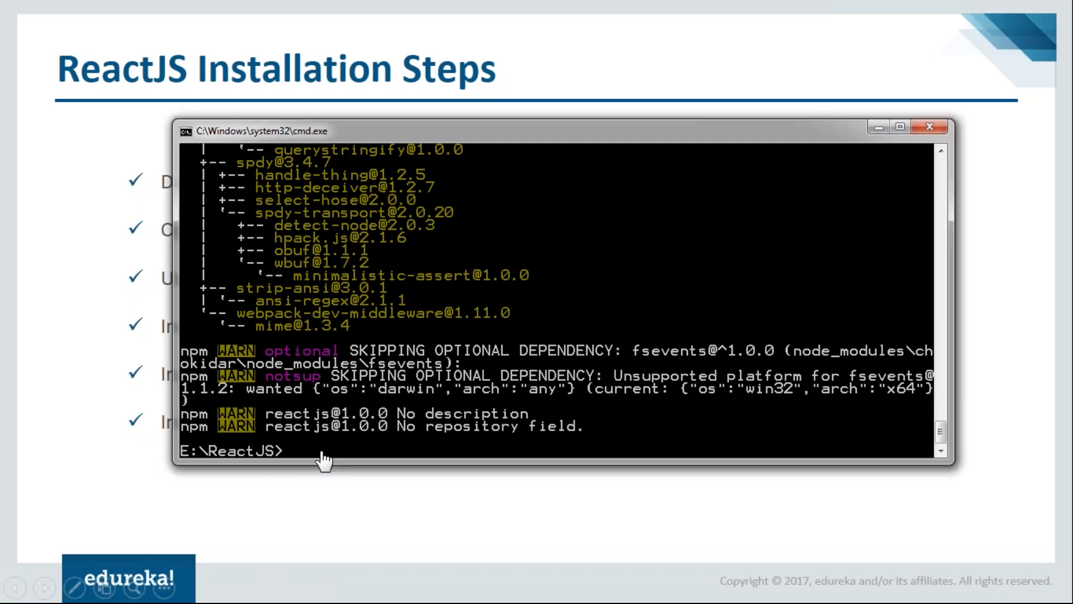
# - Install react and react-dom with npm install --save, then begin the babel install command
pyautogui.write('n')
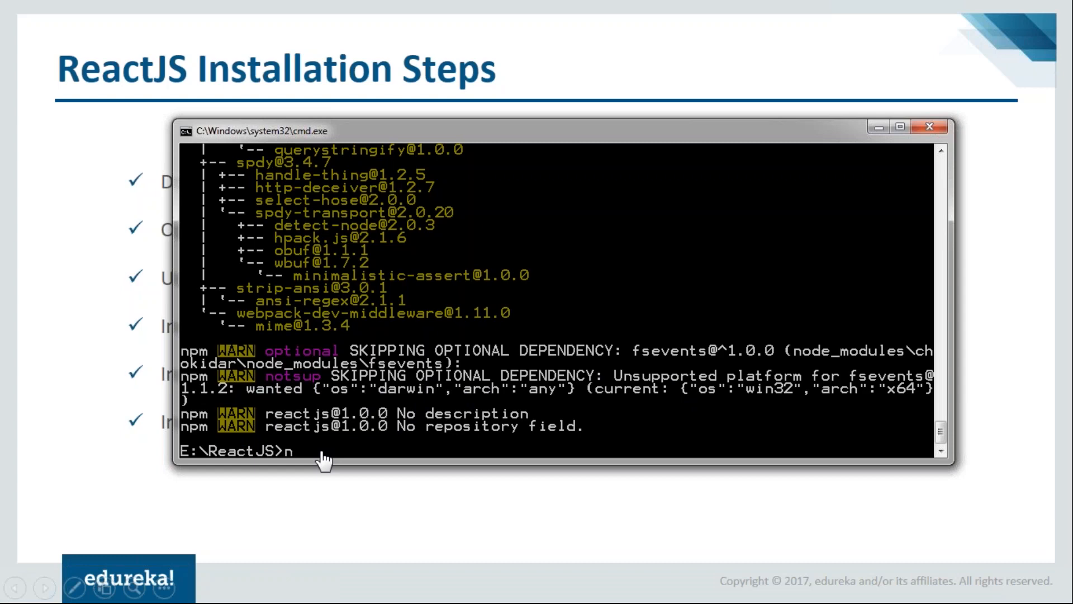
pyautogui.write('pm')
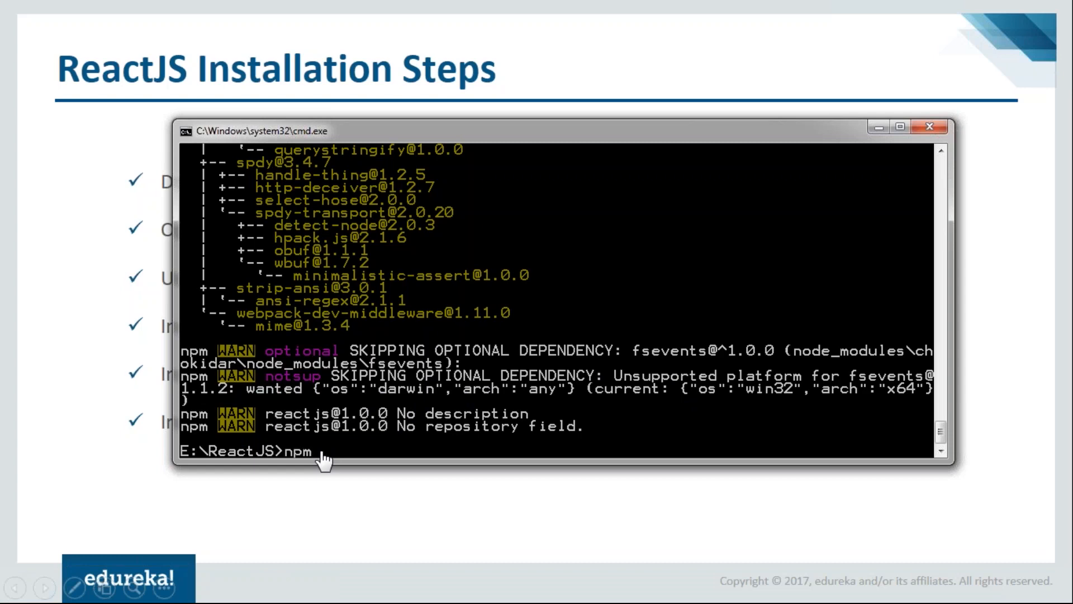
pyautogui.write('install')
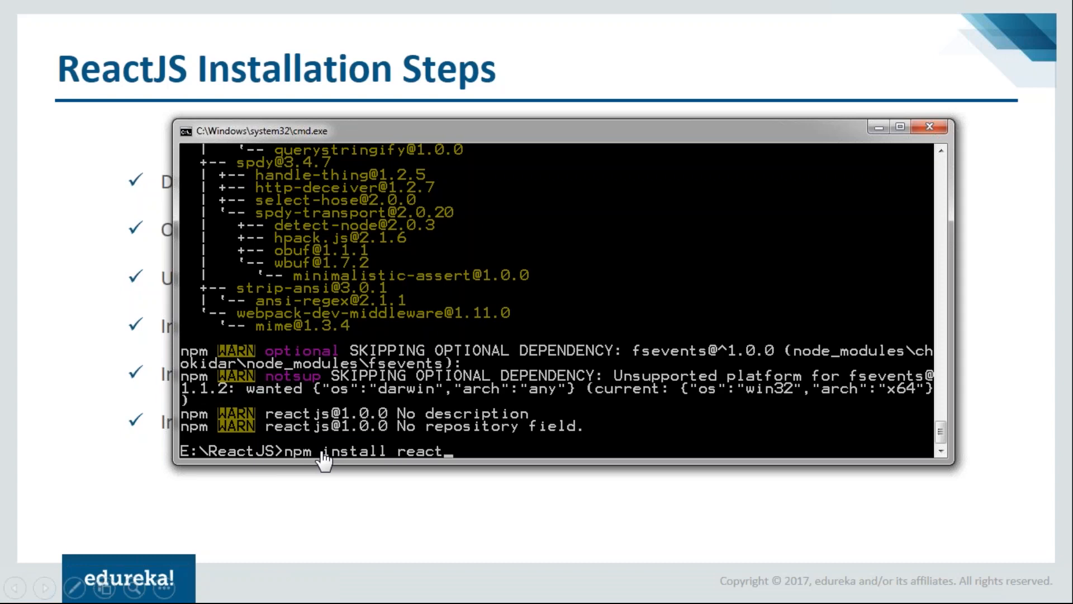
pyautogui.write('react-dom')
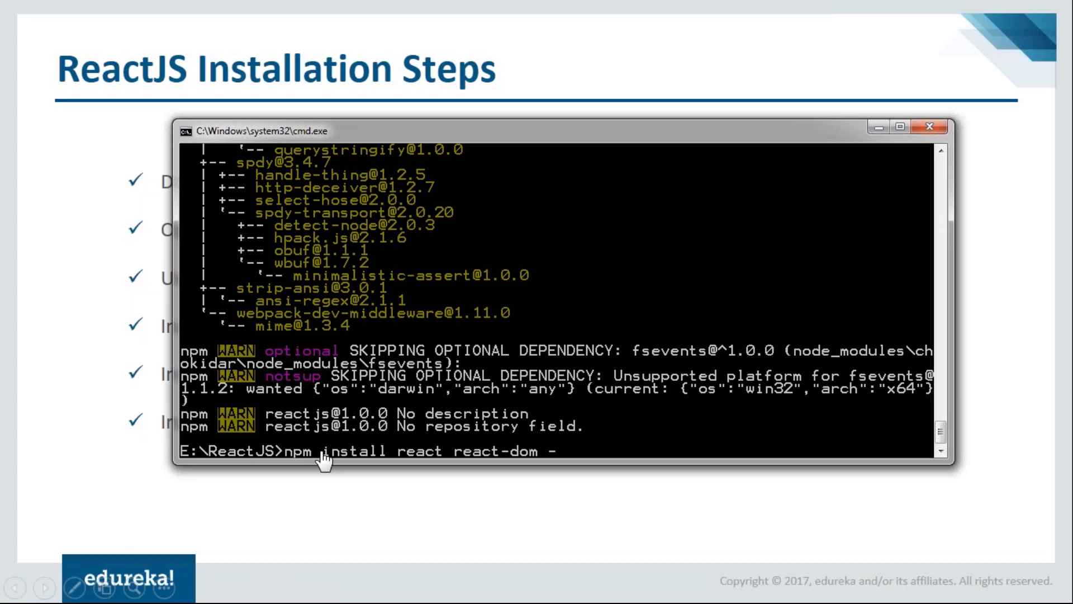
pyautogui.write('-save')
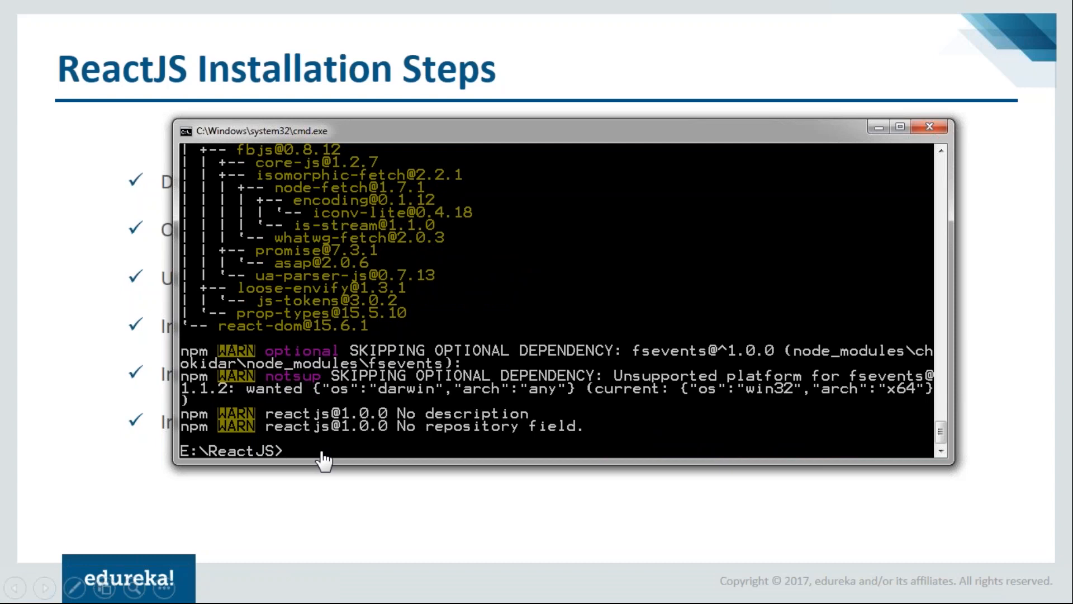
pyautogui.write('npm install babel-core babel-loader babel-preset-es2015 babel-preset-react --sa')
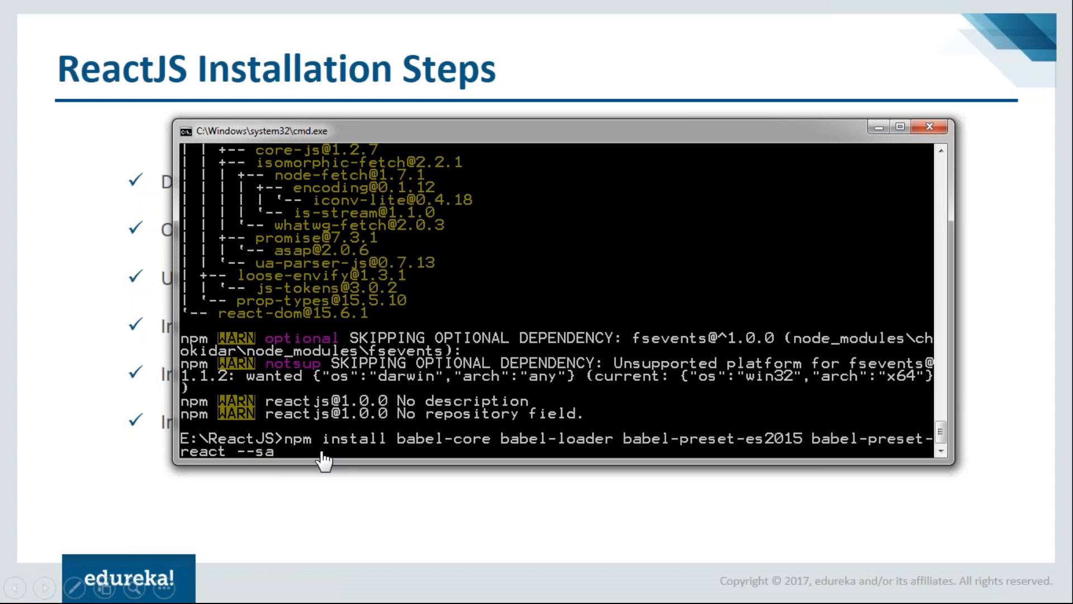
# - Install babel-core, babel-loader and the es2015/react presets with --save-dev, then return to PowerPoint
pyautogui.write('ve-dev')
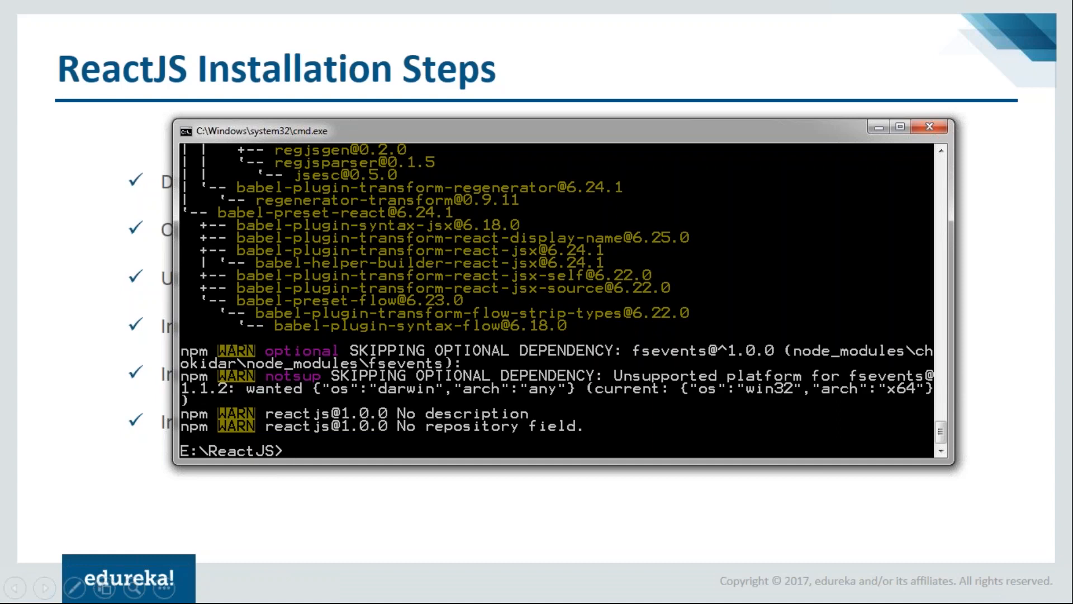
pyautogui.click(43, 587)
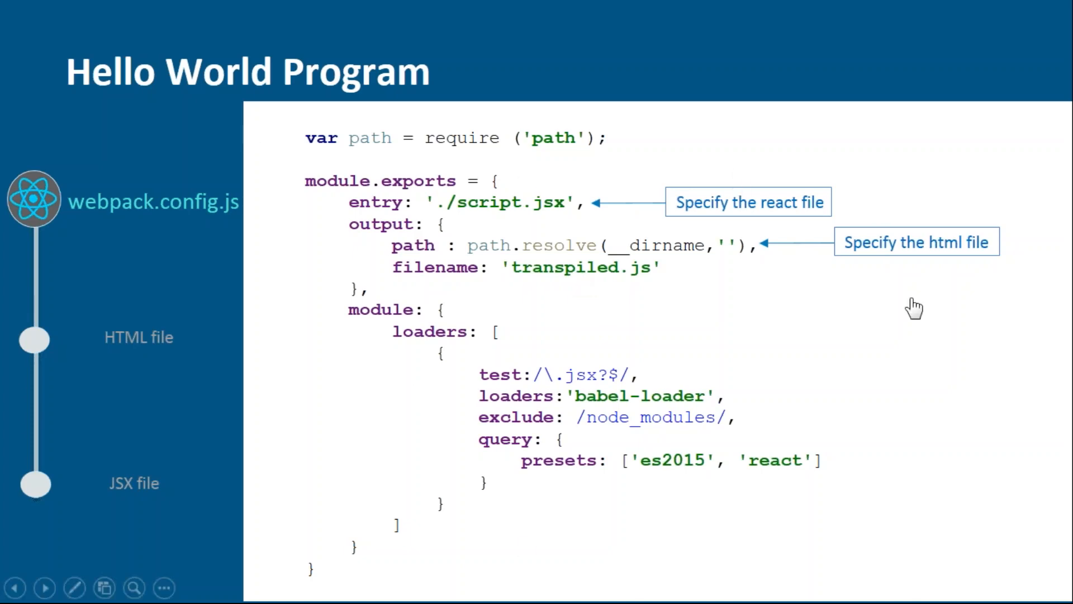
pyautogui.moveTo(868, 339)
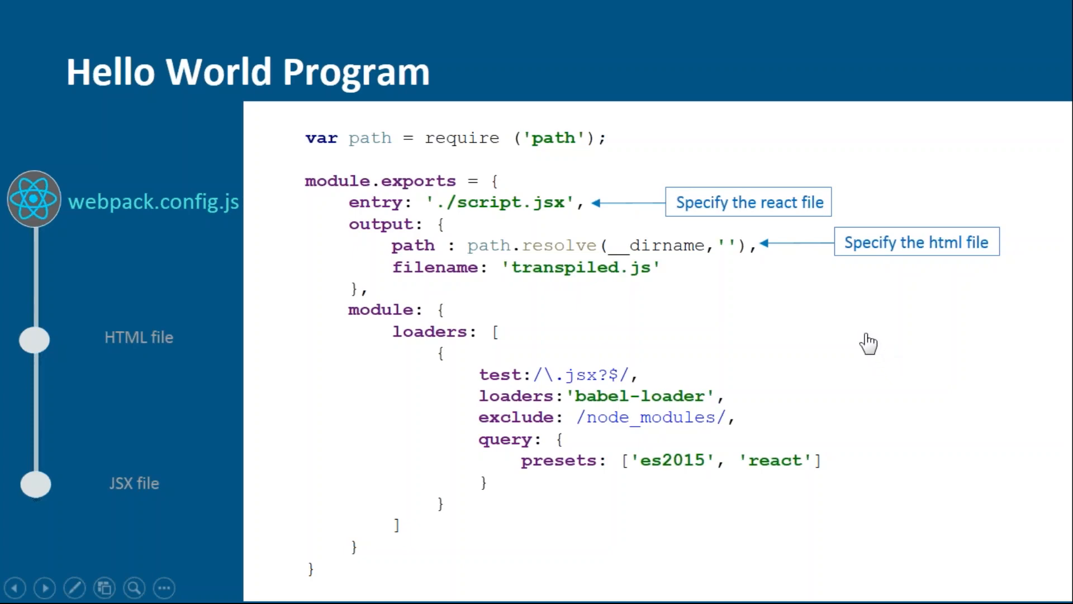
pyautogui.moveTo(865, 352)
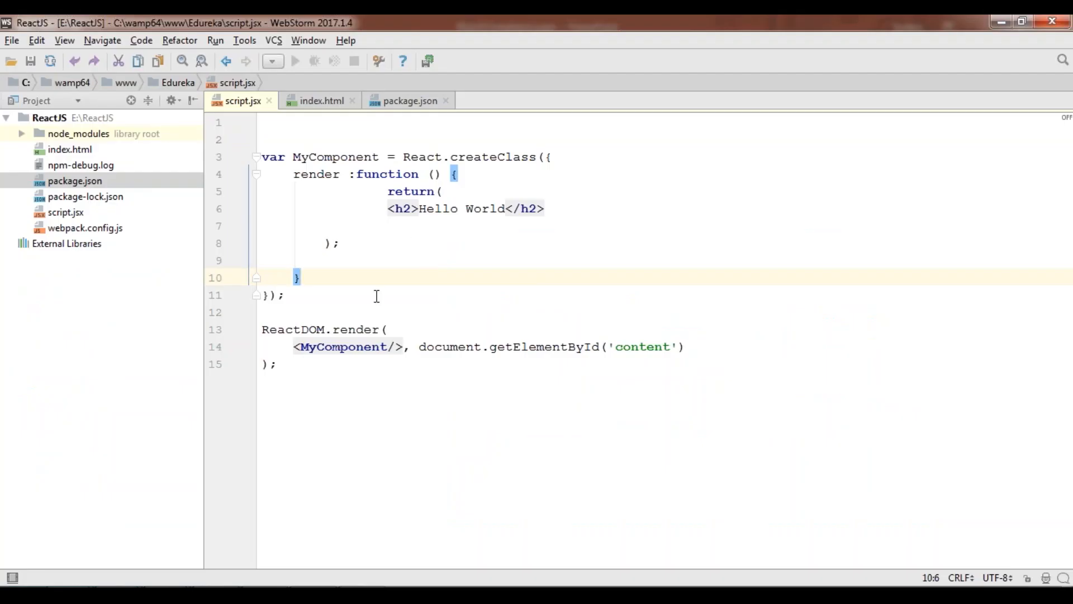
pyautogui.moveTo(310, 238)
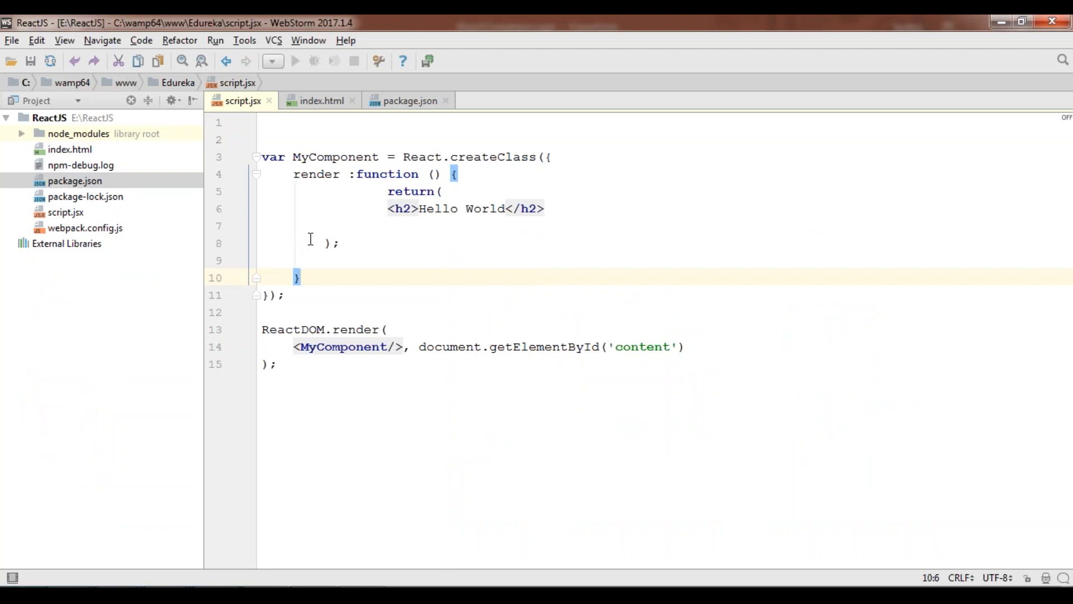
pyautogui.moveTo(75, 184)
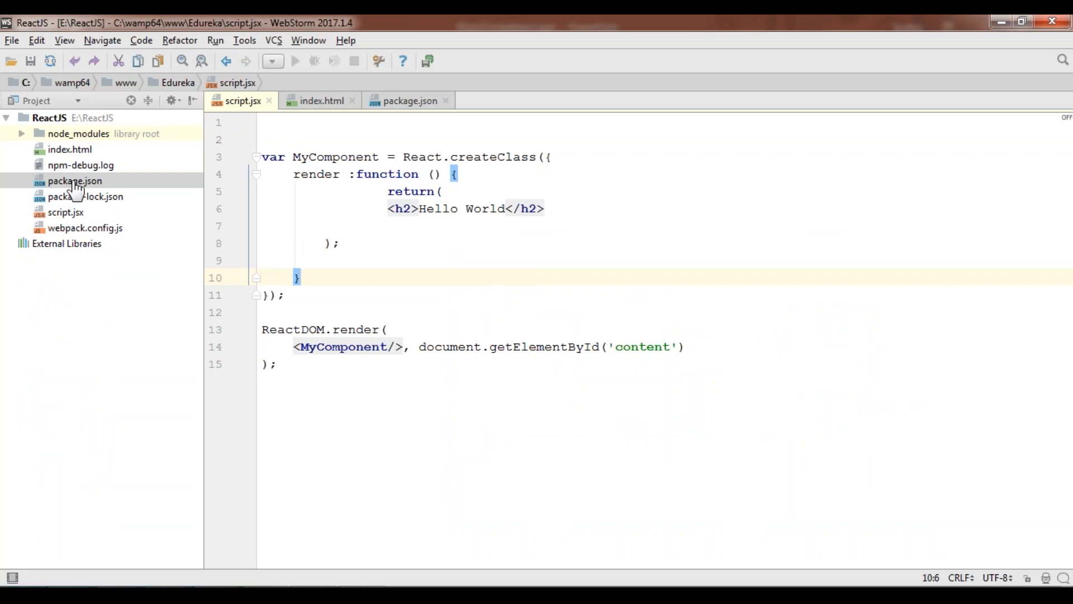
# - Replace package.json's test script with "it": "webpack-dev-server --hot", then review index.html and script.jsx
pyautogui.click(409, 100)
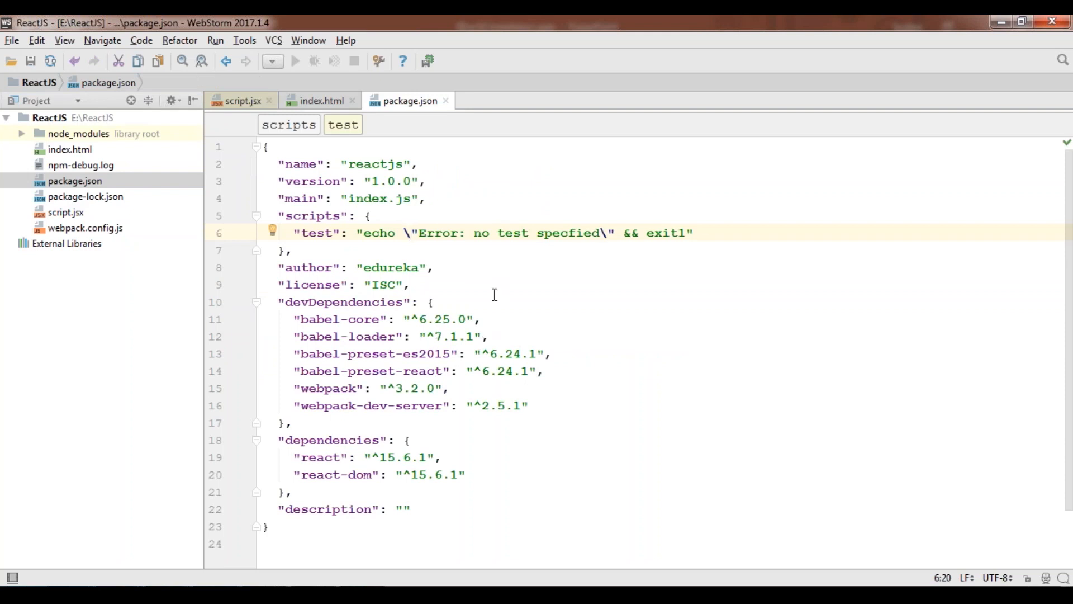
pyautogui.moveTo(287, 242)
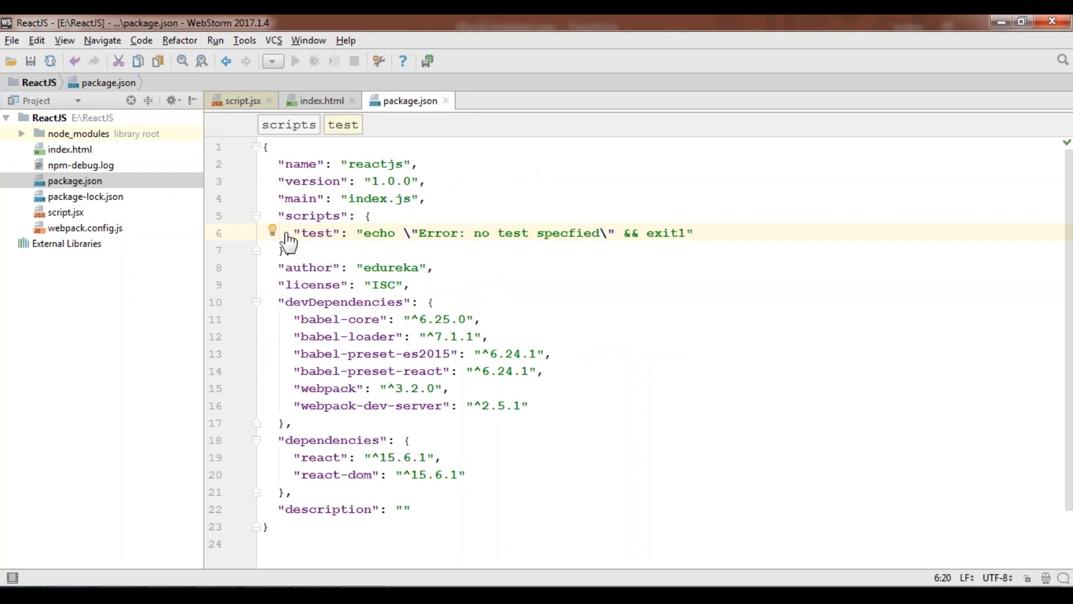
pyautogui.moveTo(391, 247)
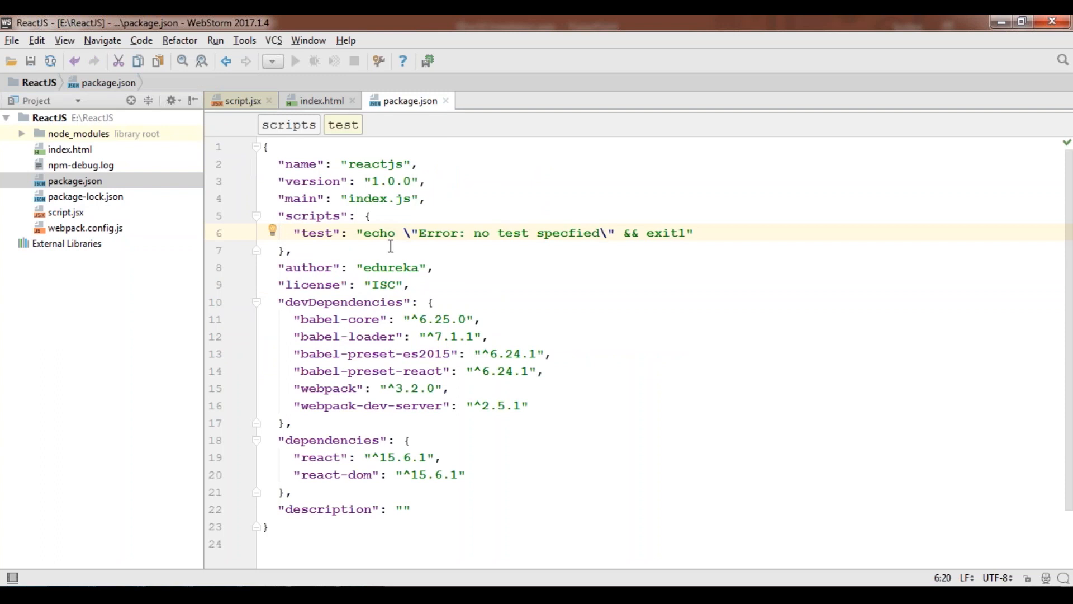
pyautogui.moveTo(674, 236)
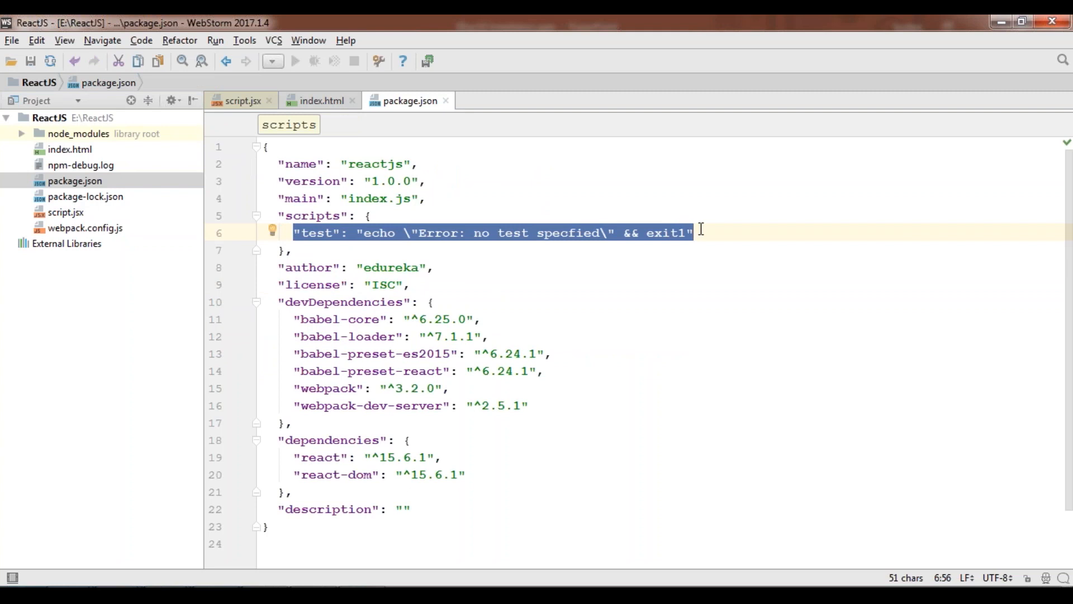
pyautogui.press('Delete')
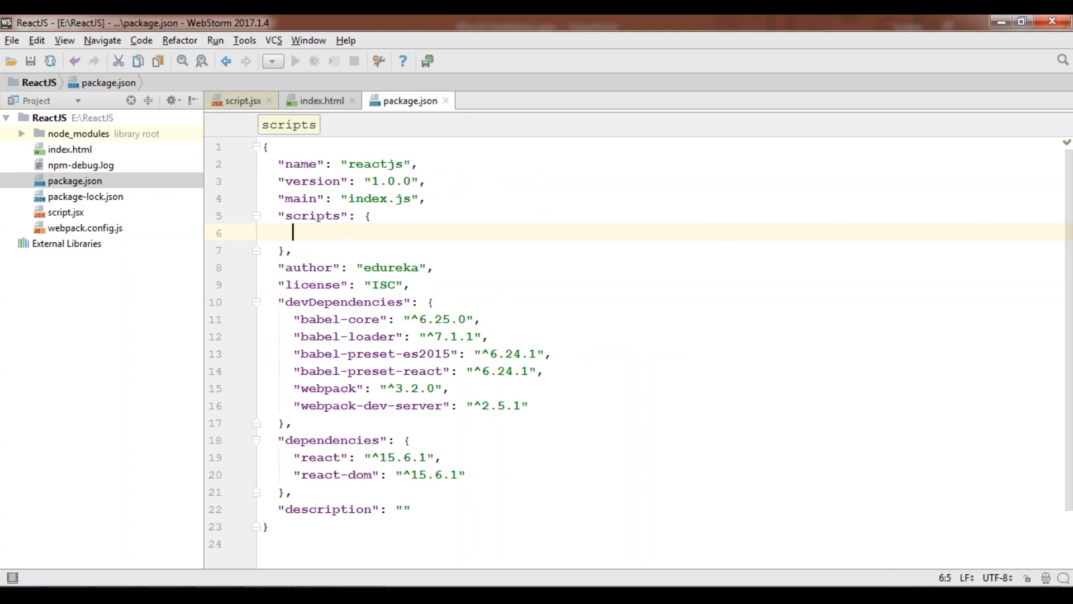
pyautogui.write('"it": "webpack-dev-server --hot"')
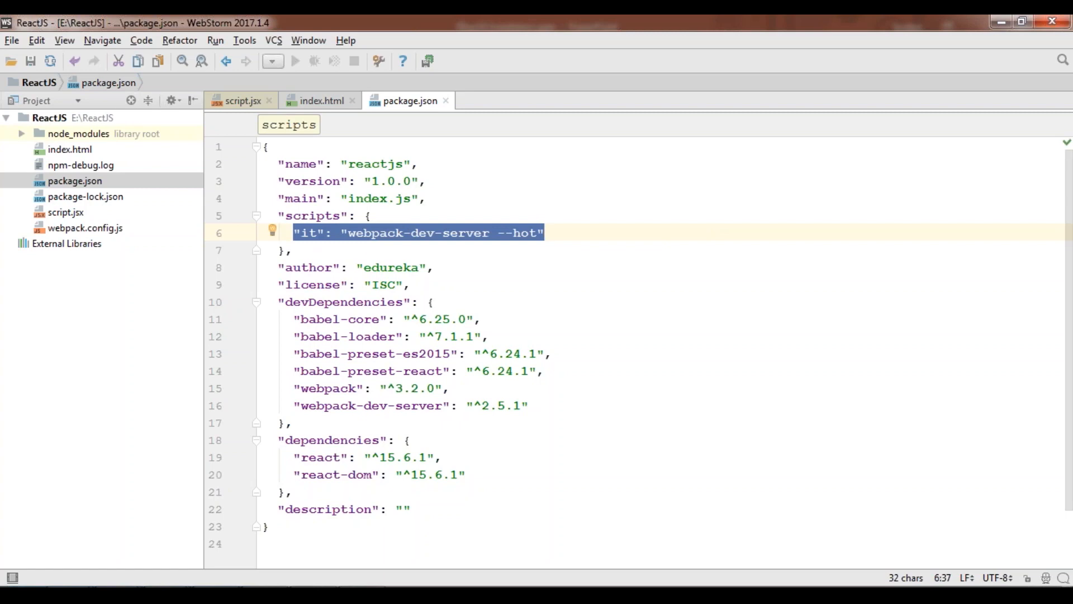
pyautogui.click(308, 233)
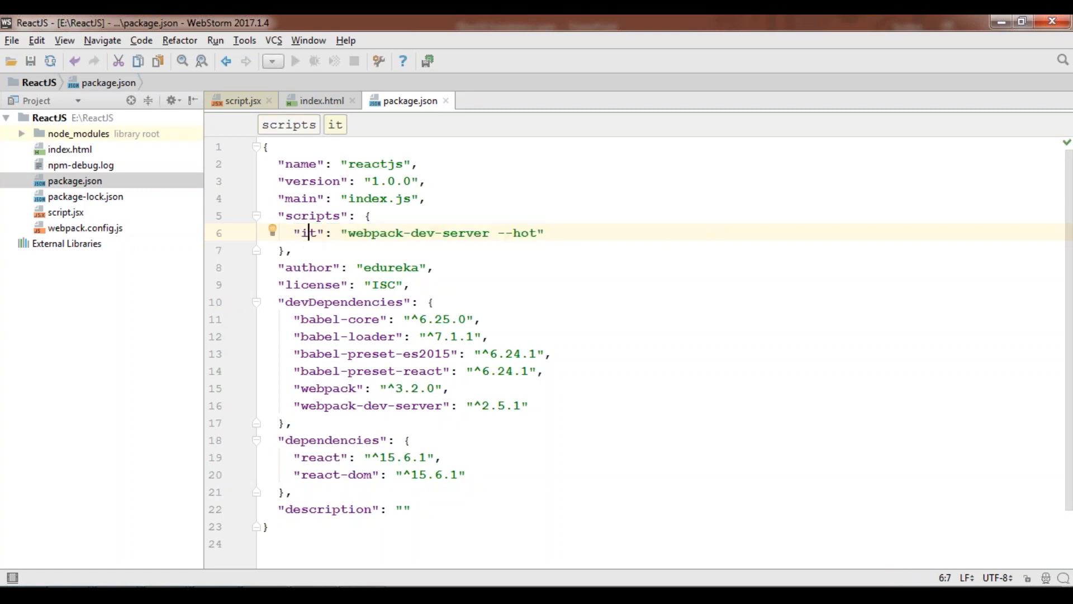
pyautogui.click(319, 100)
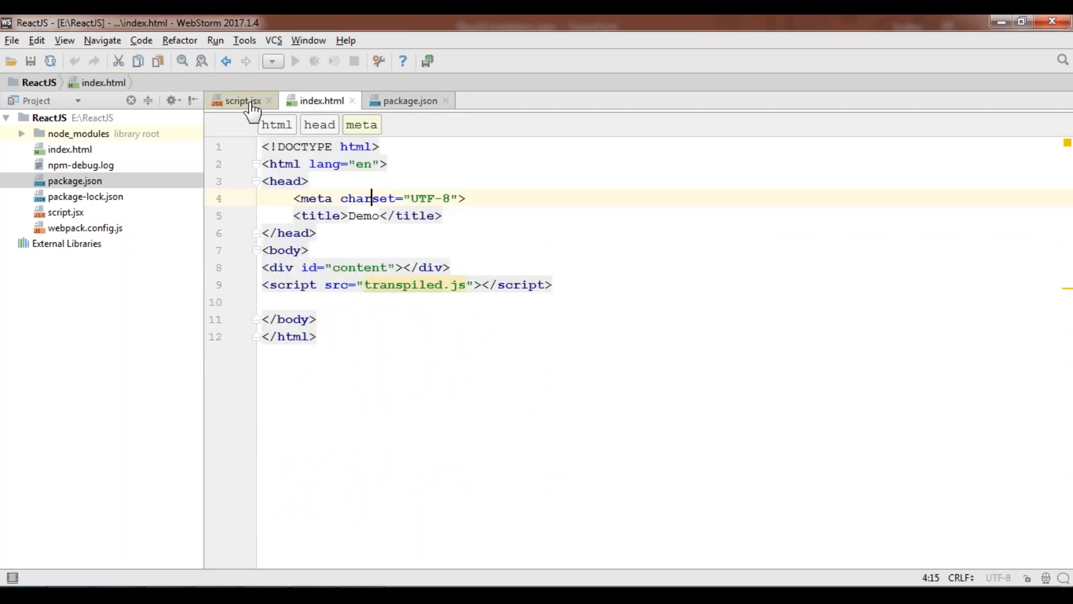
pyautogui.click(242, 101)
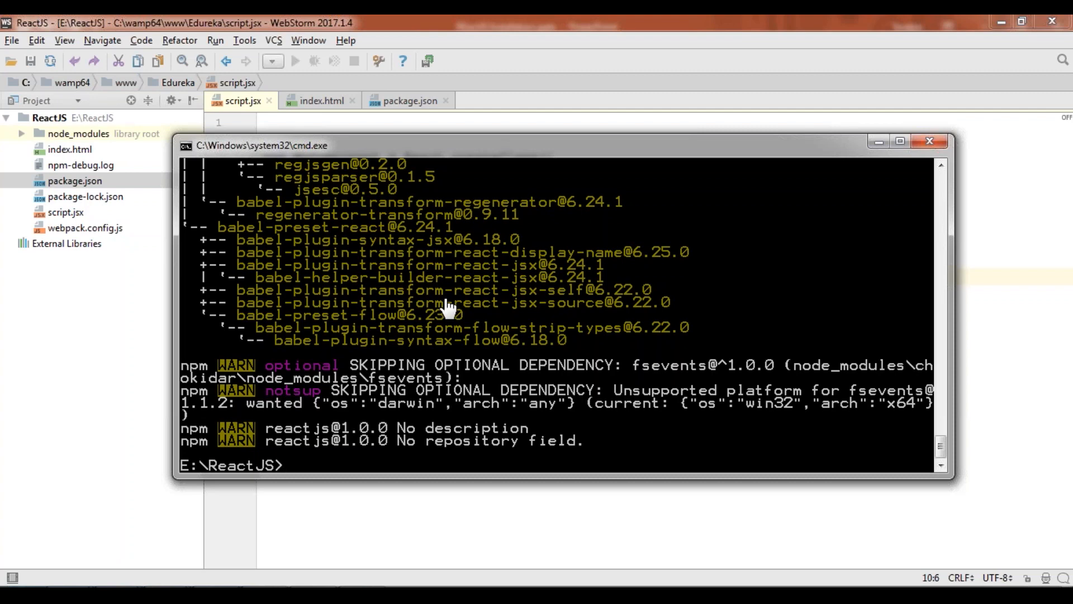
# - Run npm run it so webpack-dev-server compiles transpiled.js on localhost:8080
pyautogui.write('npm run')
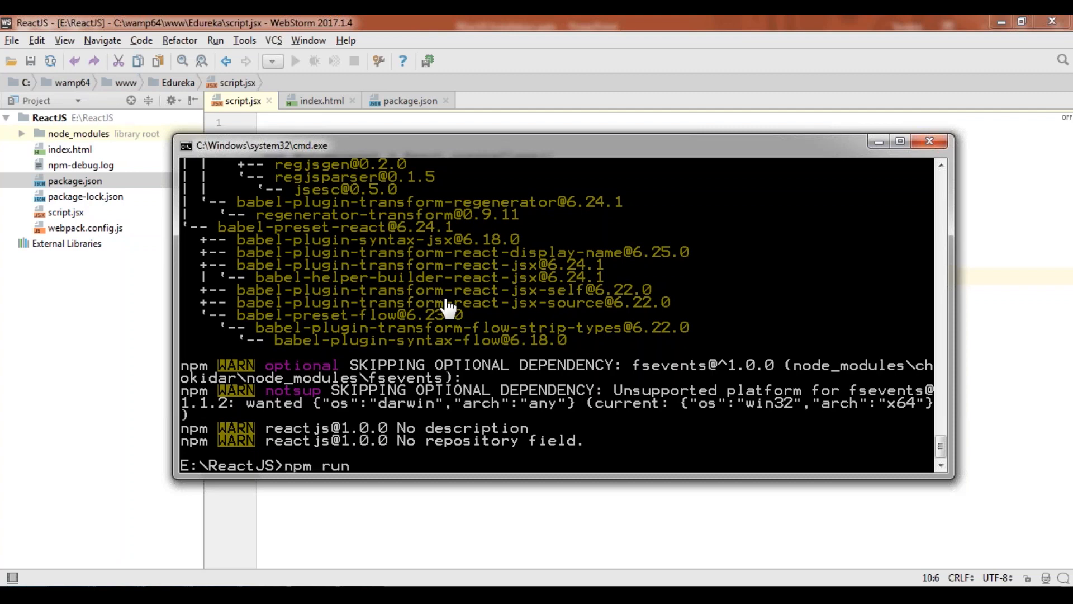
pyautogui.write('it')
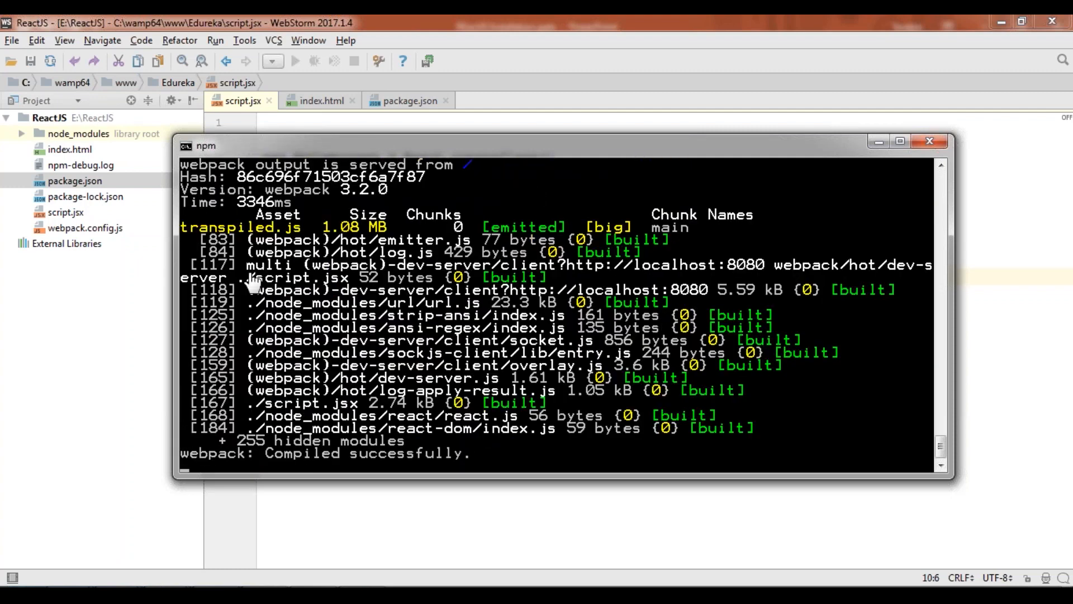
pyautogui.moveTo(806, 202)
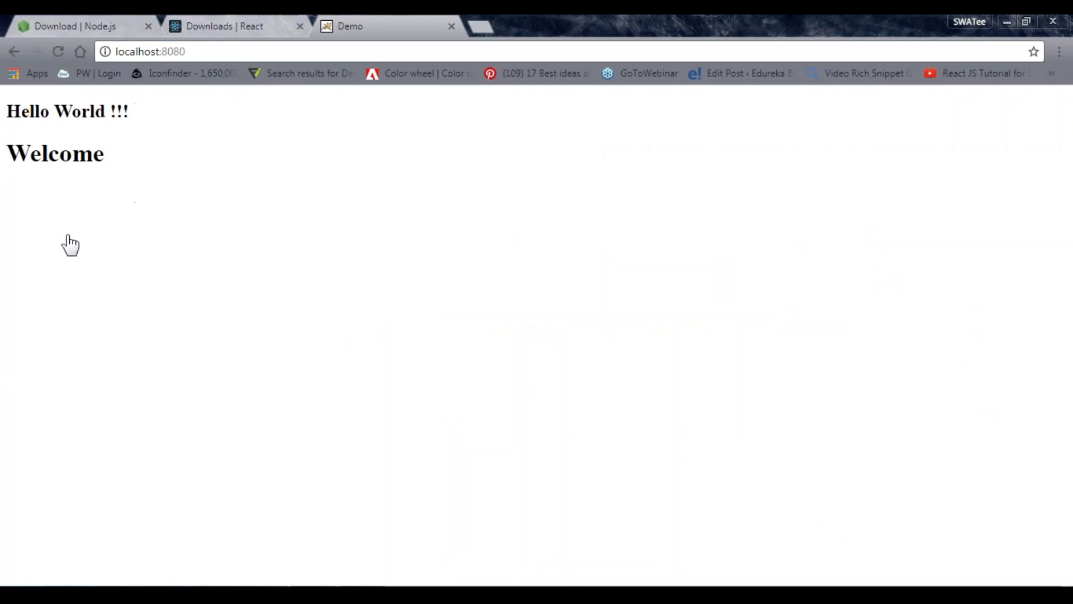
pyautogui.moveTo(214, 398)
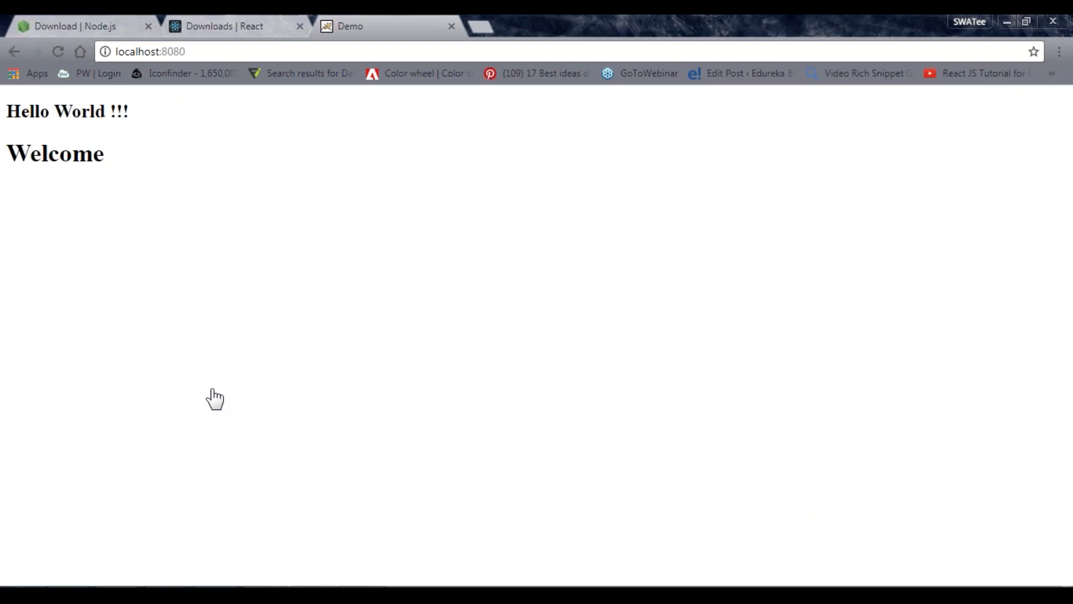
pyautogui.moveTo(219, 443)
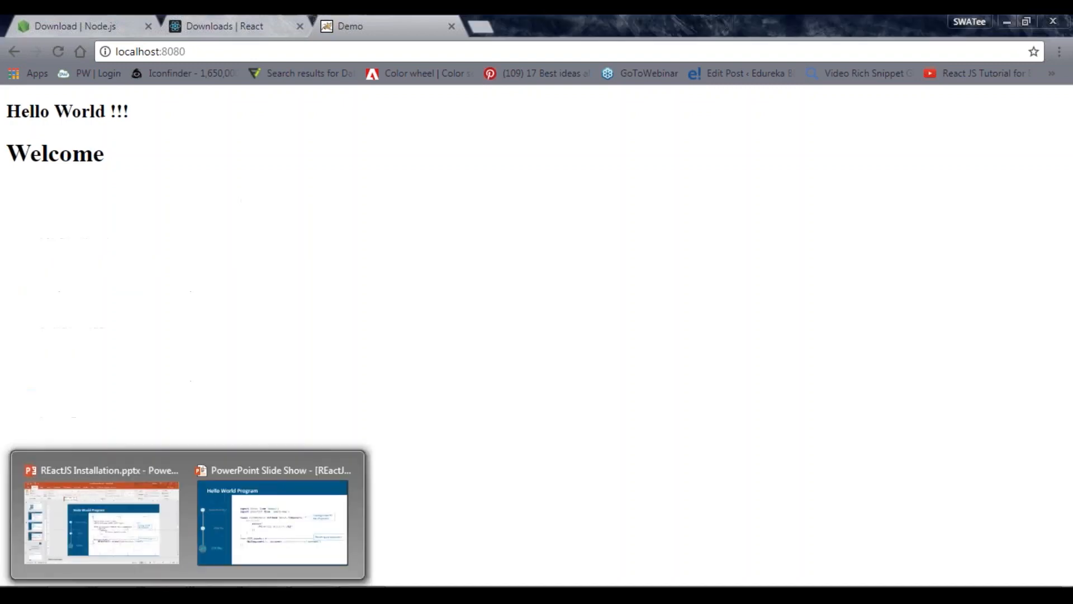
pyautogui.click(225, 26)
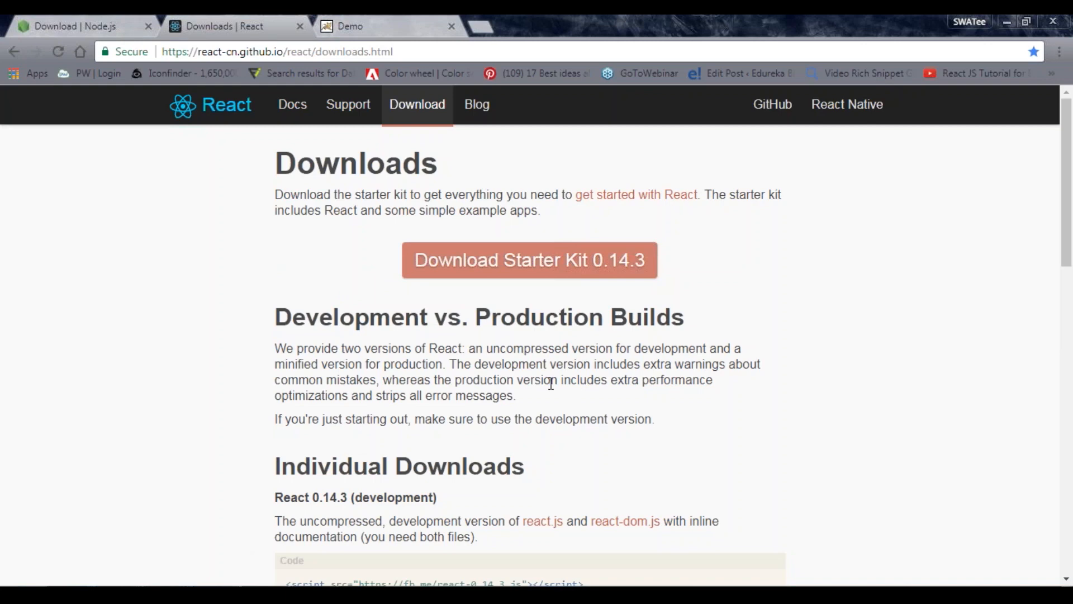
pyautogui.moveTo(177, 55)
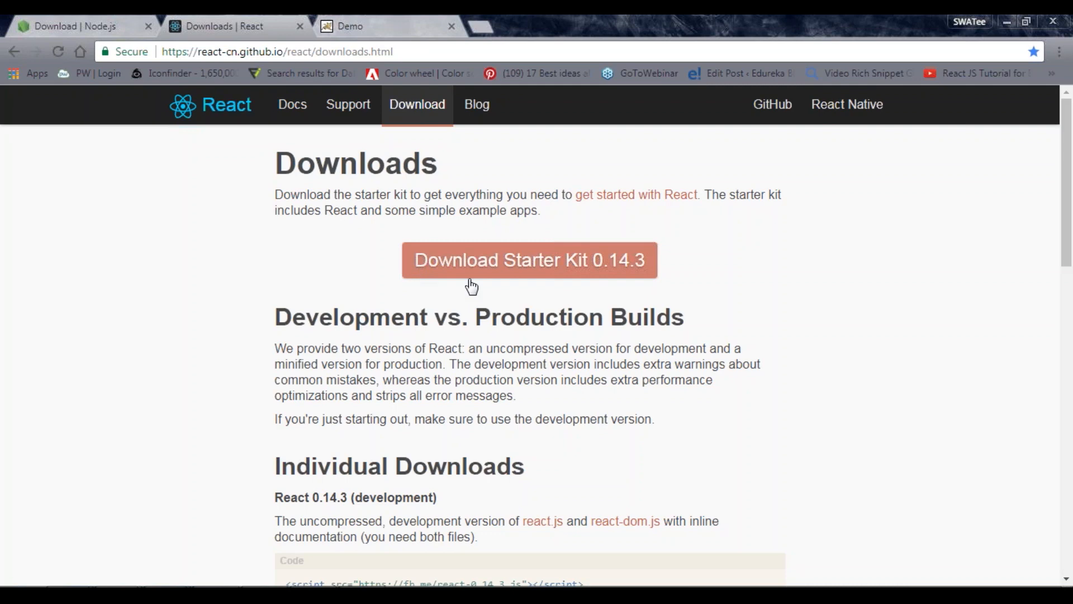
pyautogui.moveTo(465, 288)
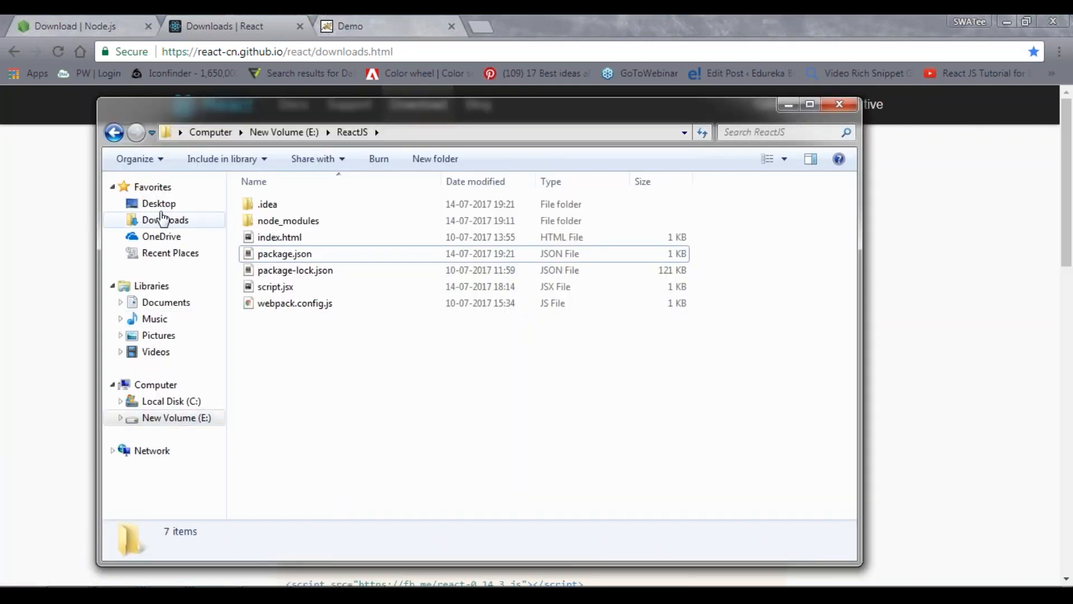
# - Open react-0.14.3.zip from Downloads in WinRAR and select build inside its react-0.14.3 folder
pyautogui.click(165, 219)
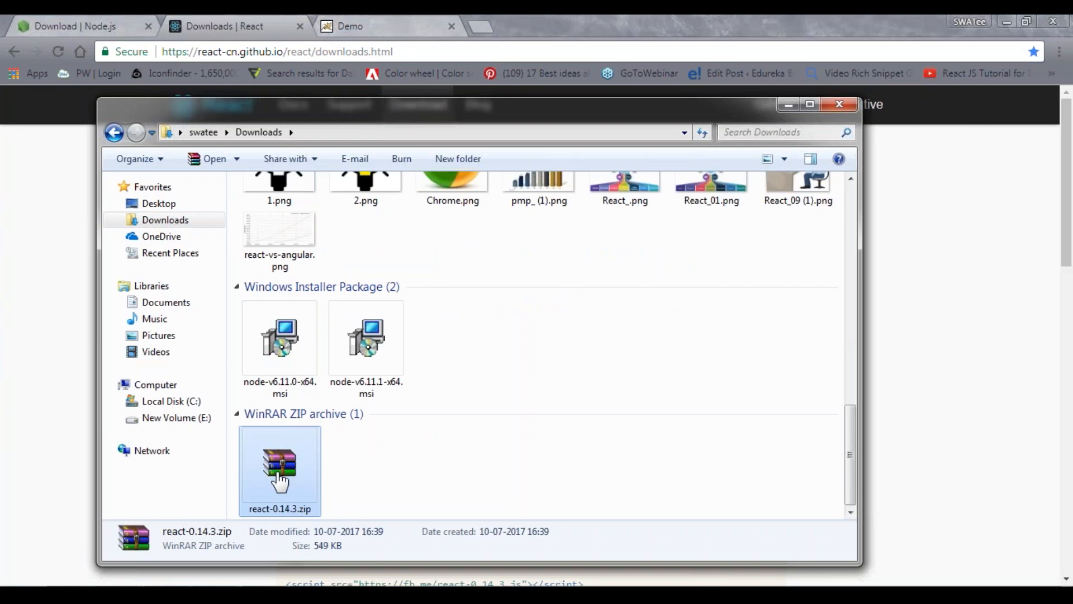
pyautogui.doubleClick(279, 465)
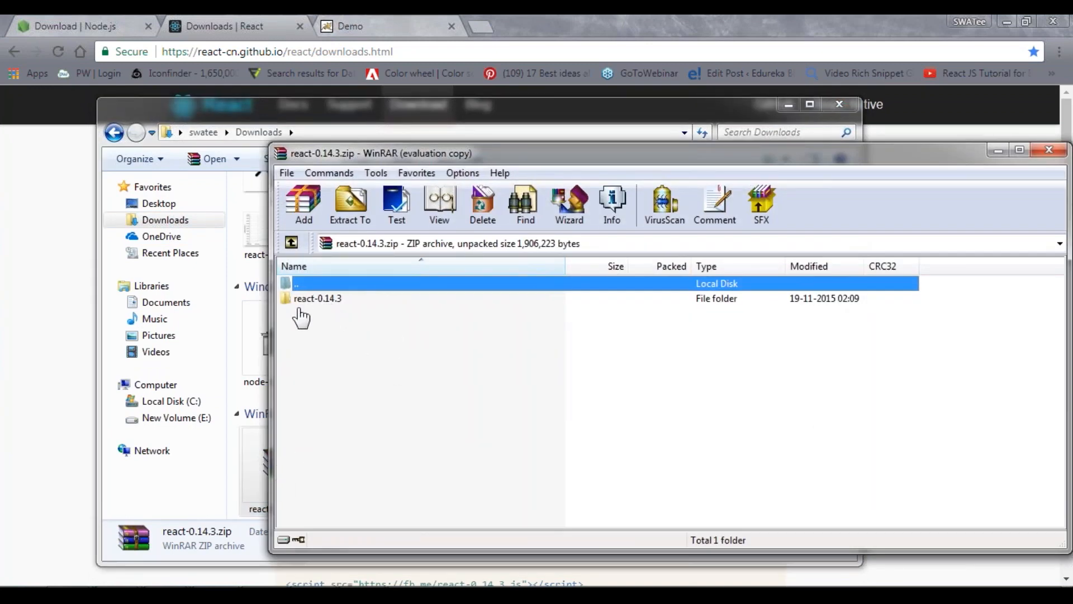
pyautogui.doubleClick(318, 298)
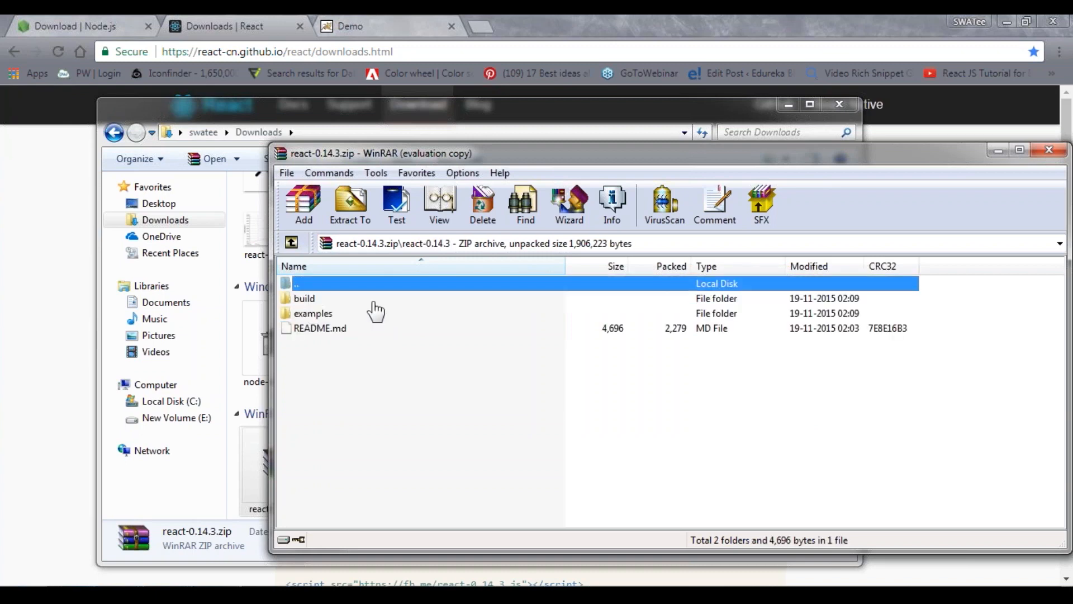
pyautogui.moveTo(317, 308)
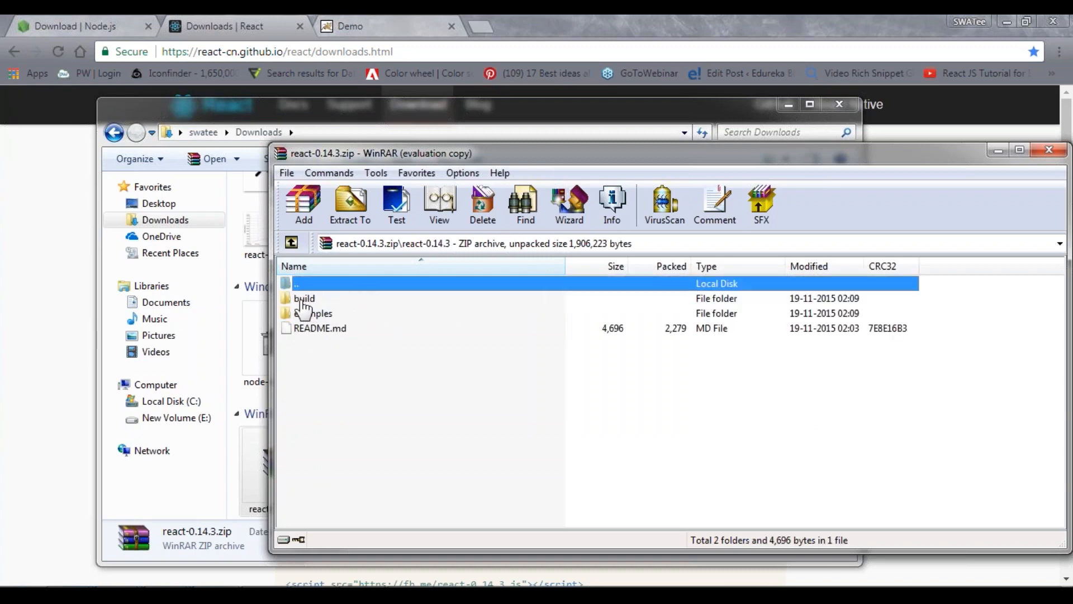
pyautogui.click(305, 298)
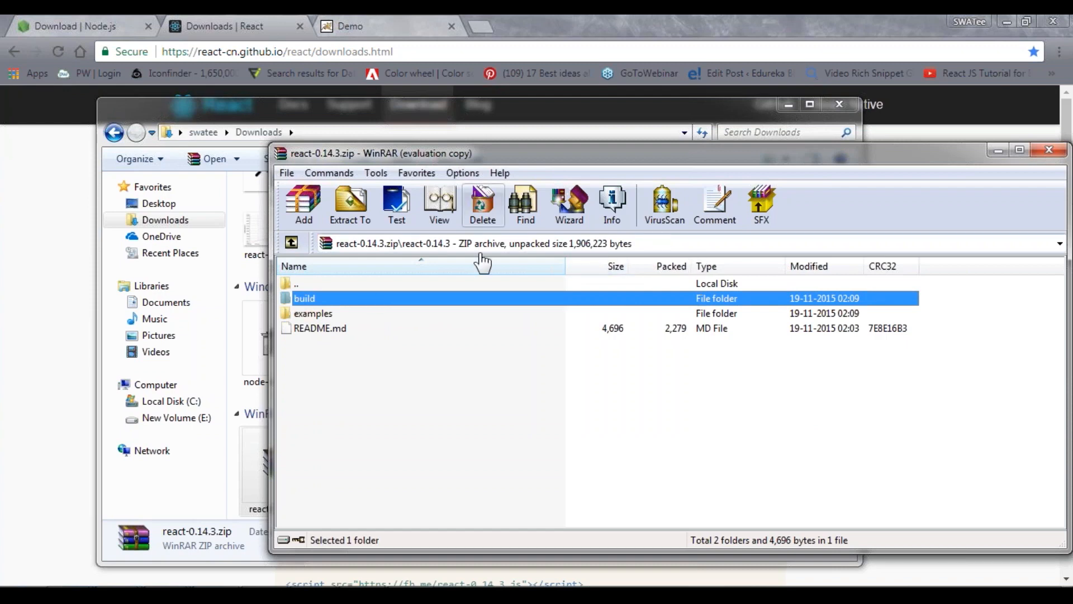
pyautogui.moveTo(945, 165)
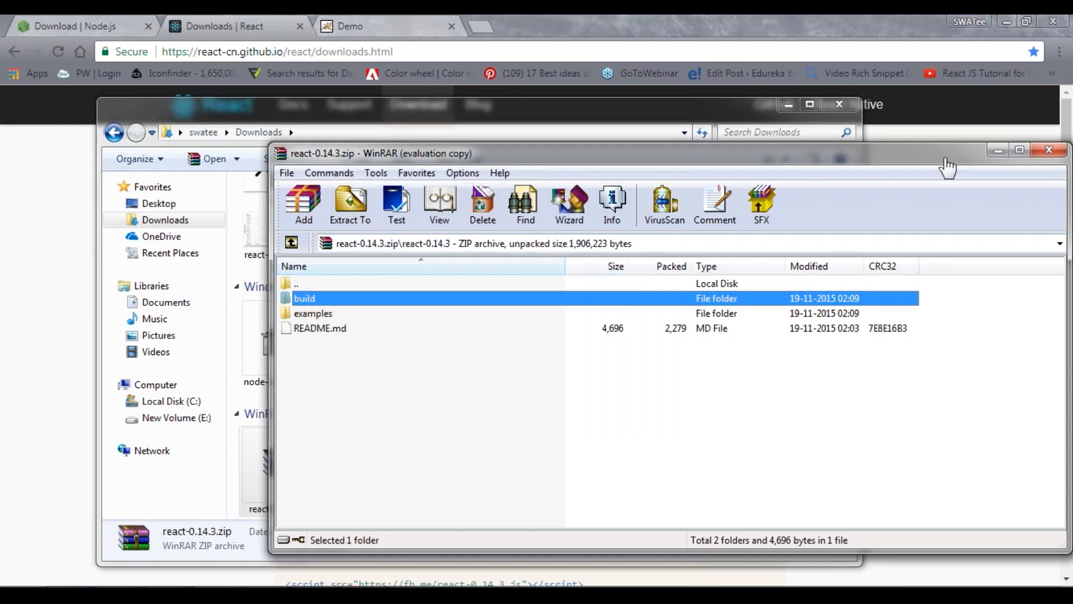
# - Inspect the build folder's script files, then place build into C:\wamp64\www\Edureka
pyautogui.click(1048, 151)
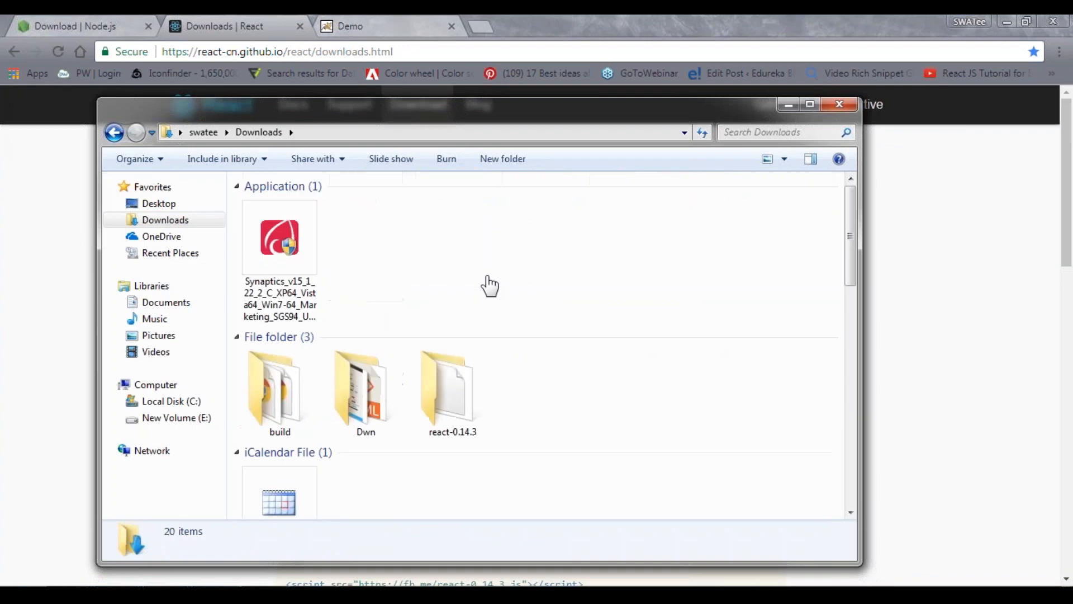
pyautogui.moveTo(270, 391)
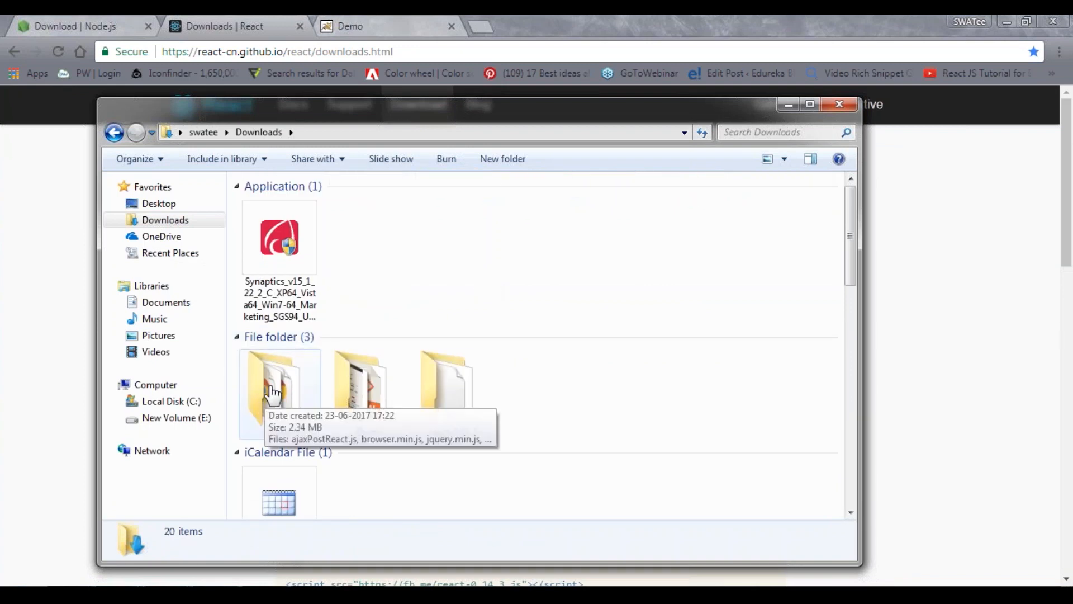
pyautogui.doubleClick(276, 387)
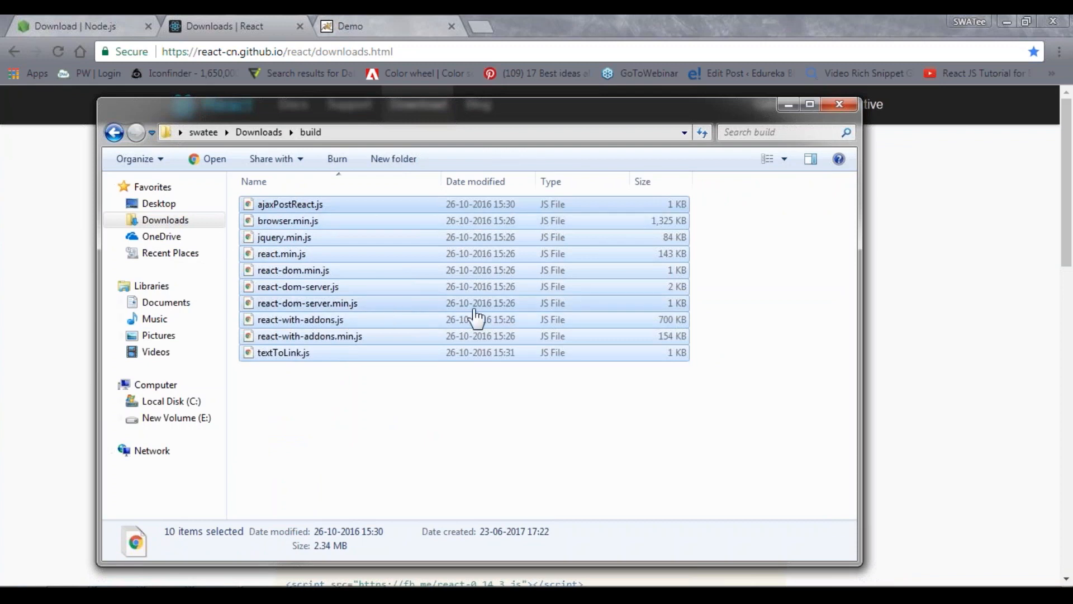
pyautogui.click(116, 133)
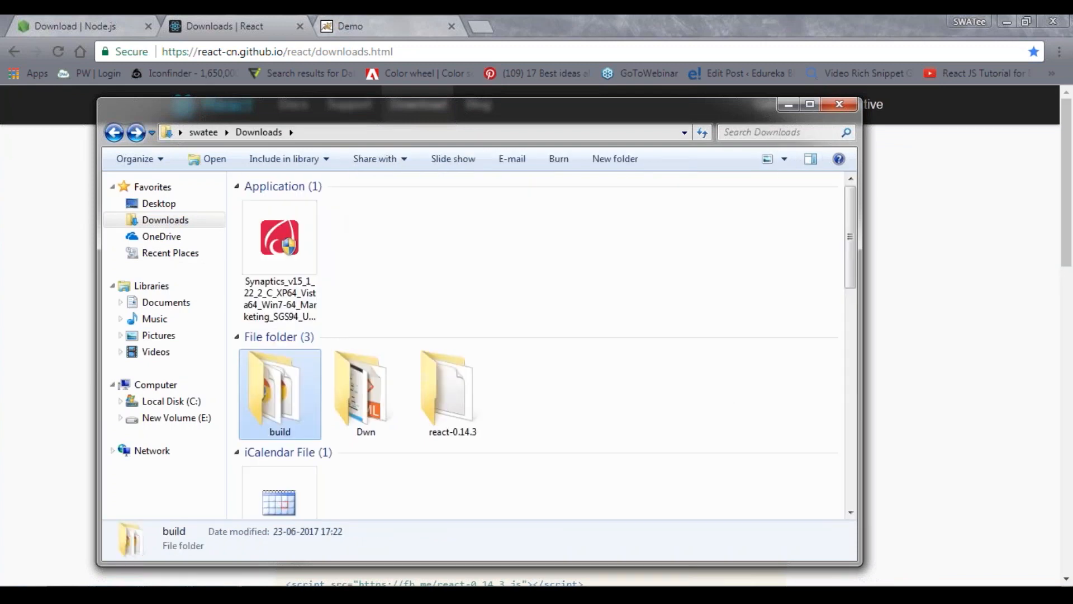
pyautogui.moveTo(277, 369)
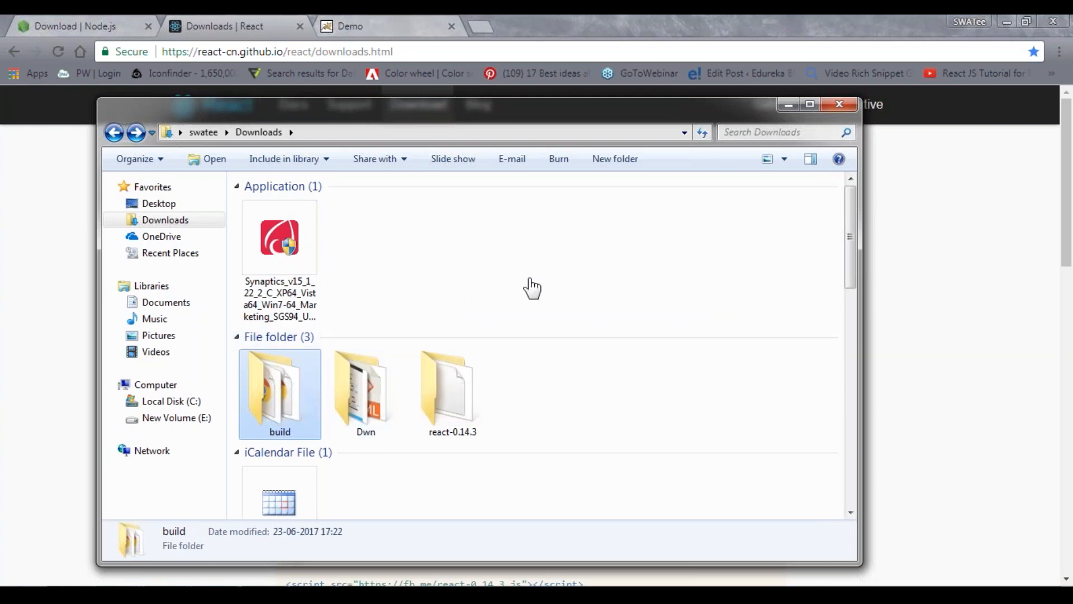
pyautogui.moveTo(787, 106)
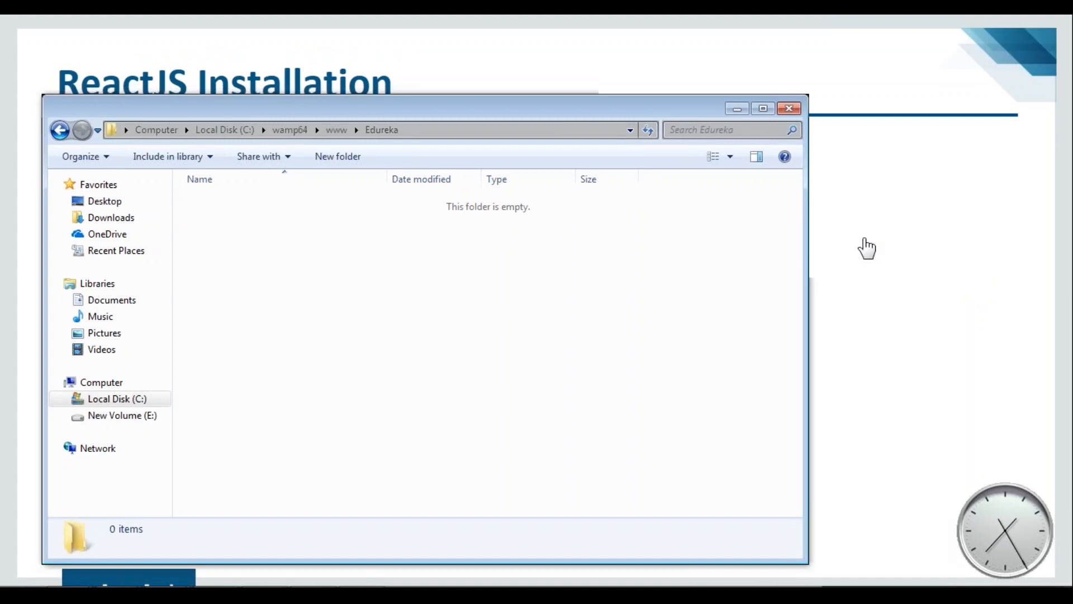
pyautogui.moveTo(427, 200)
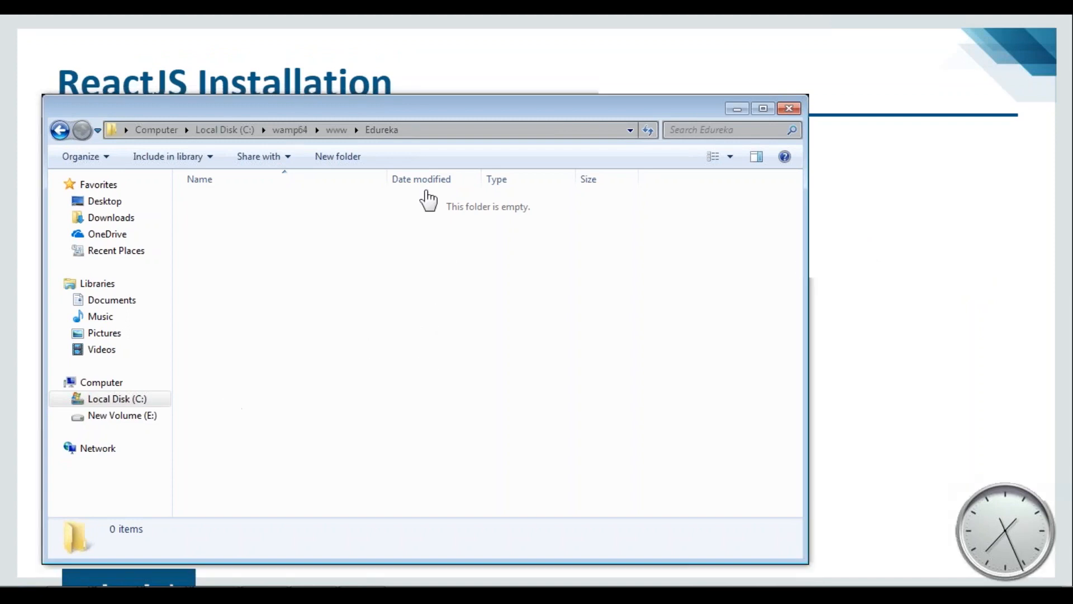
pyautogui.moveTo(412, 312)
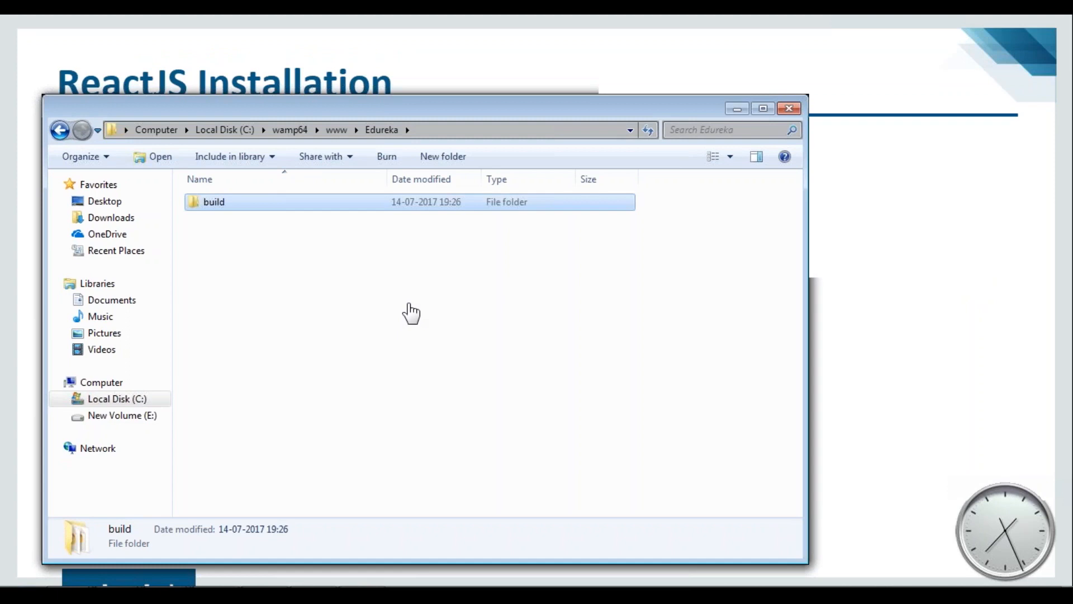
pyautogui.doubleClick(214, 202)
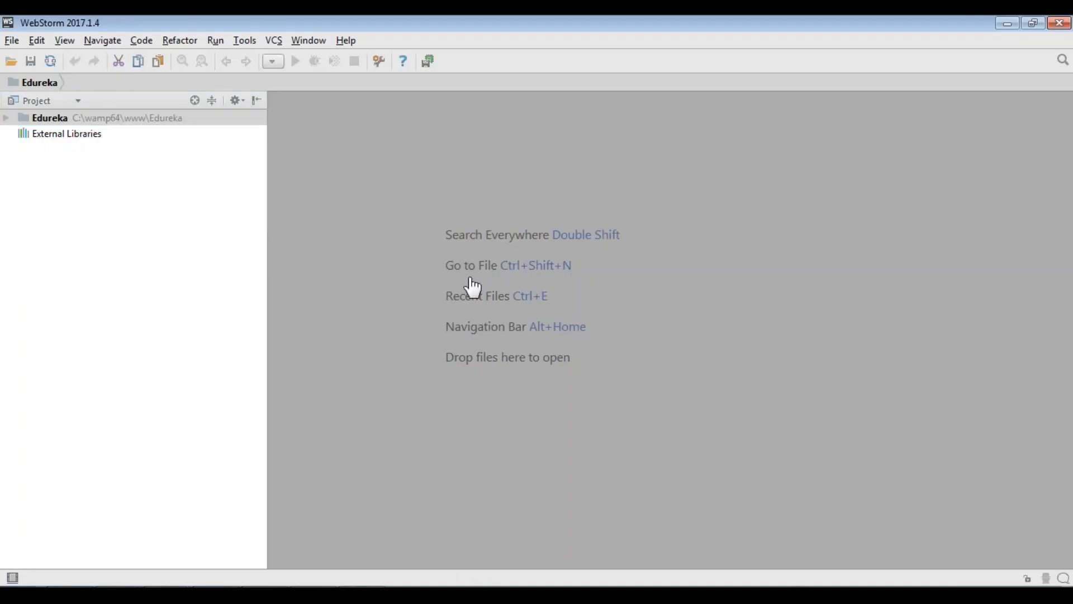
pyautogui.moveTo(10, 122)
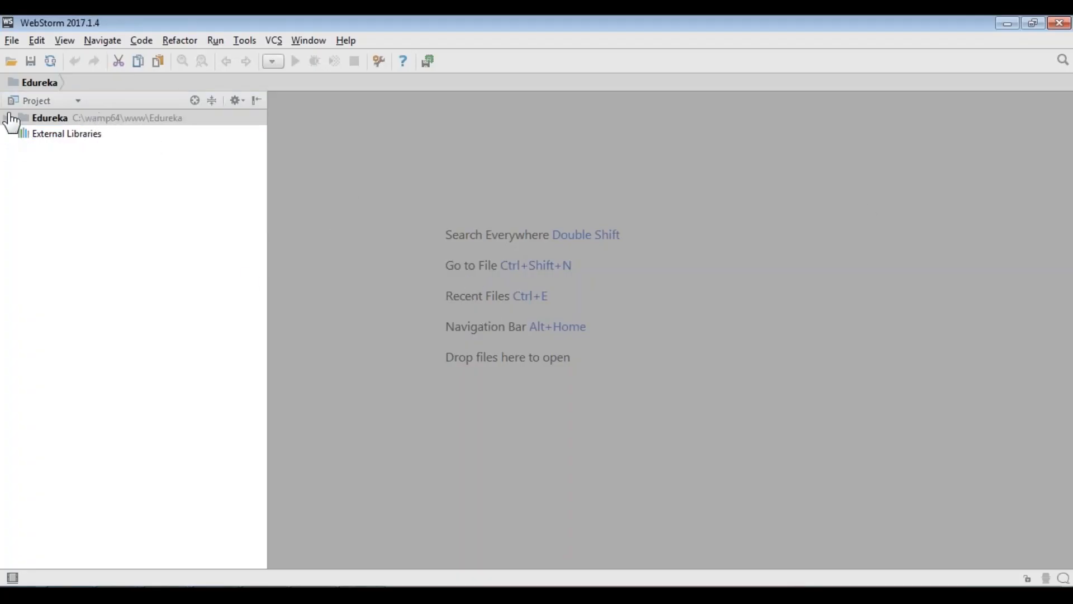
# - Open the Edureka project's index.html and script.jsx, returning to the index.html tab
pyautogui.click(10, 118)
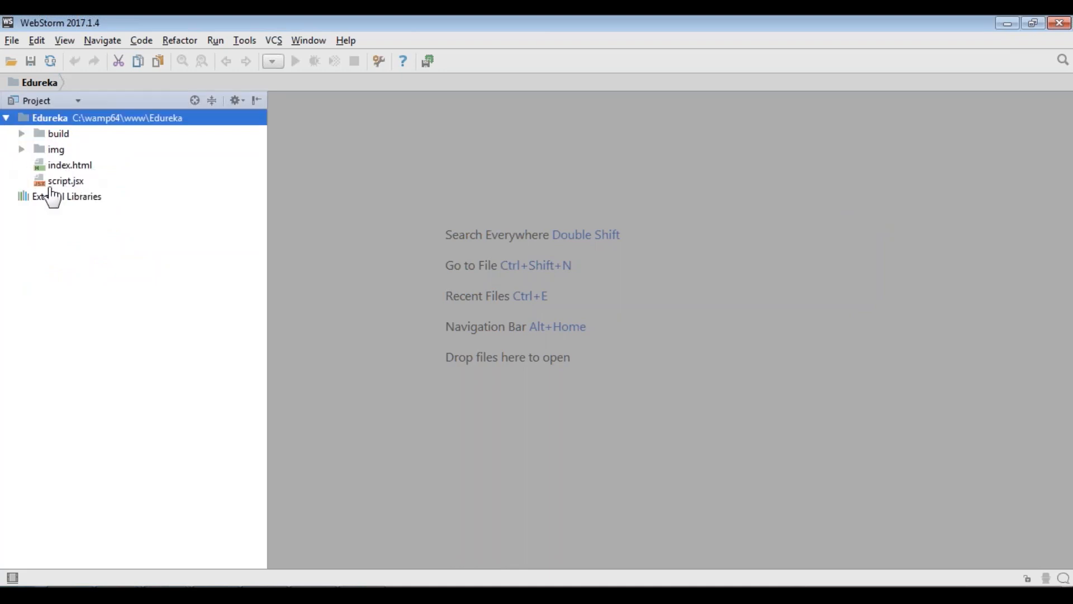
pyautogui.click(20, 133)
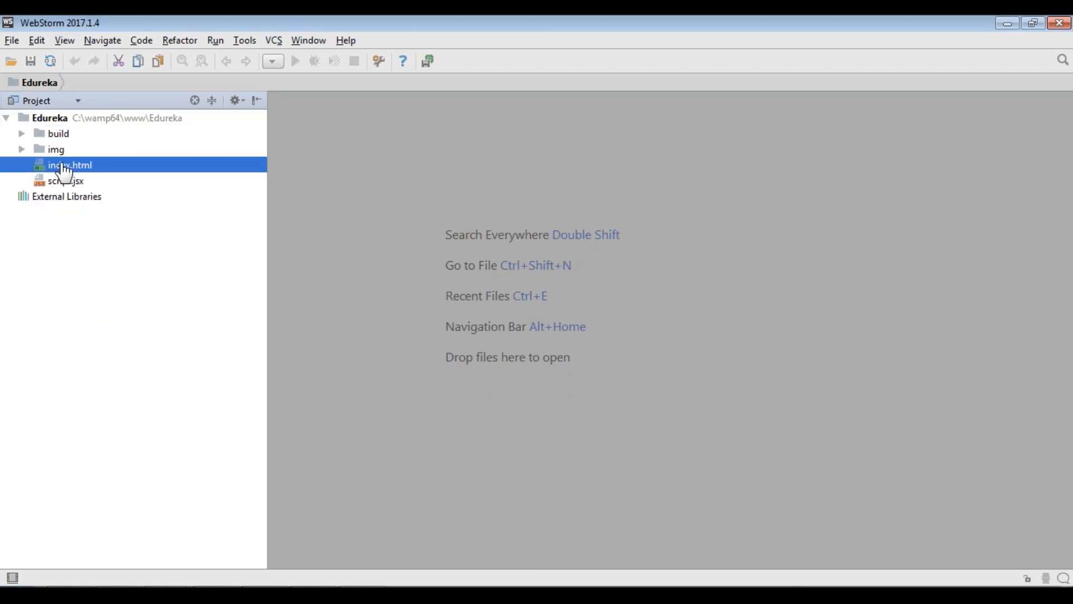
pyautogui.doubleClick(69, 165)
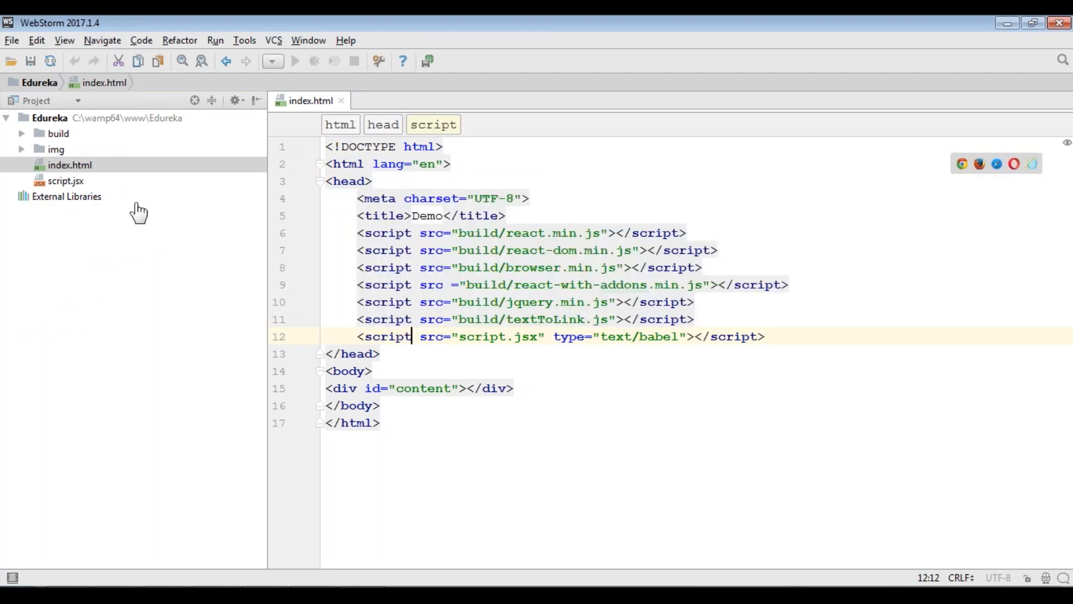
pyautogui.click(65, 181)
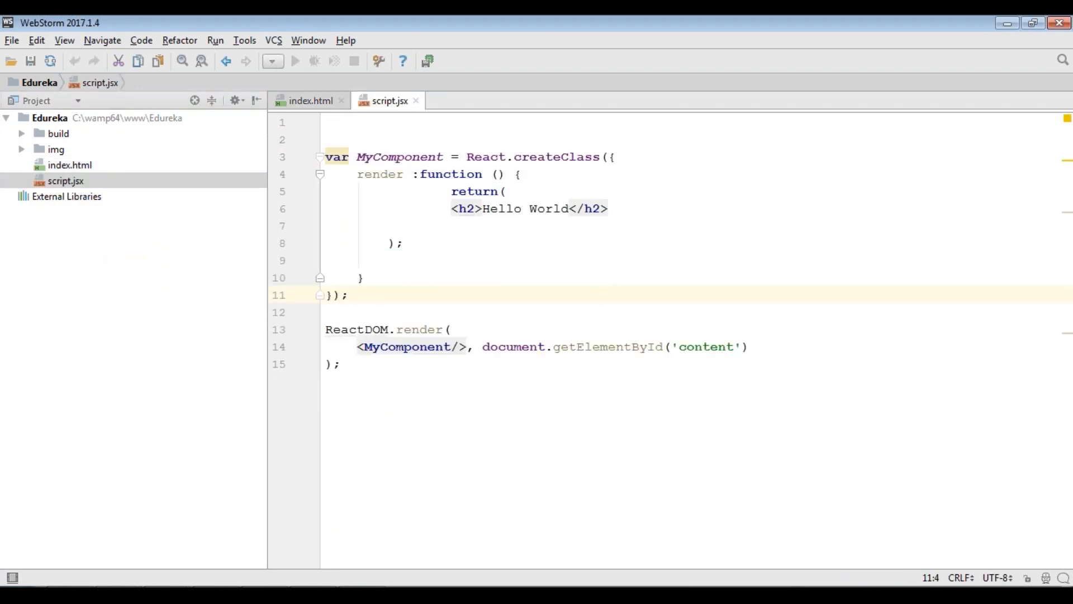
pyautogui.click(310, 101)
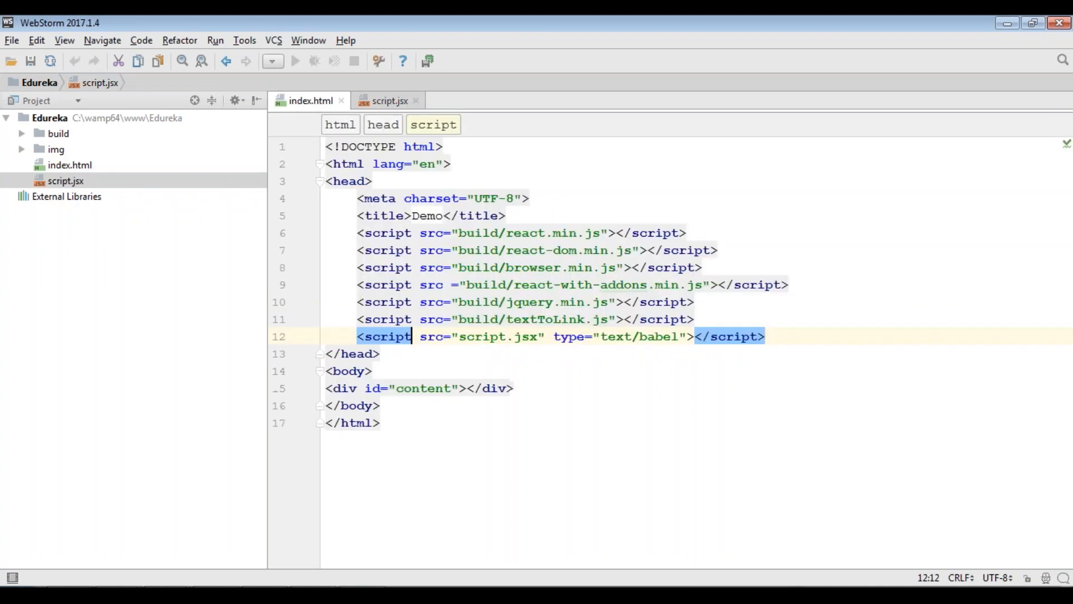